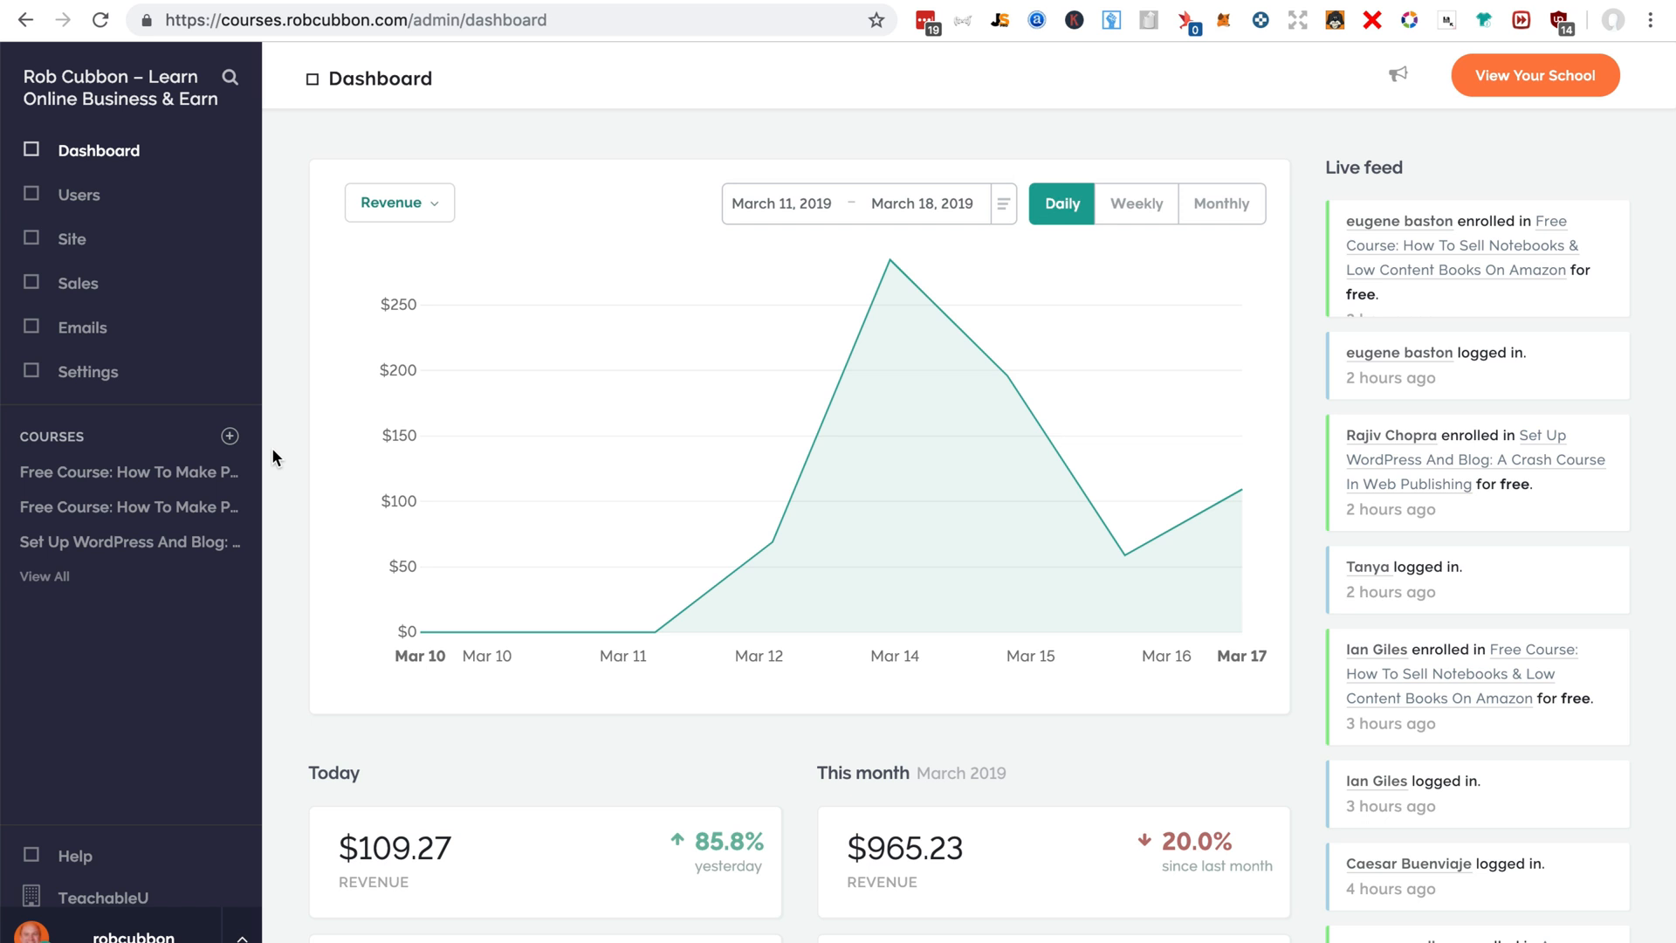
mouse_move(51, 447)
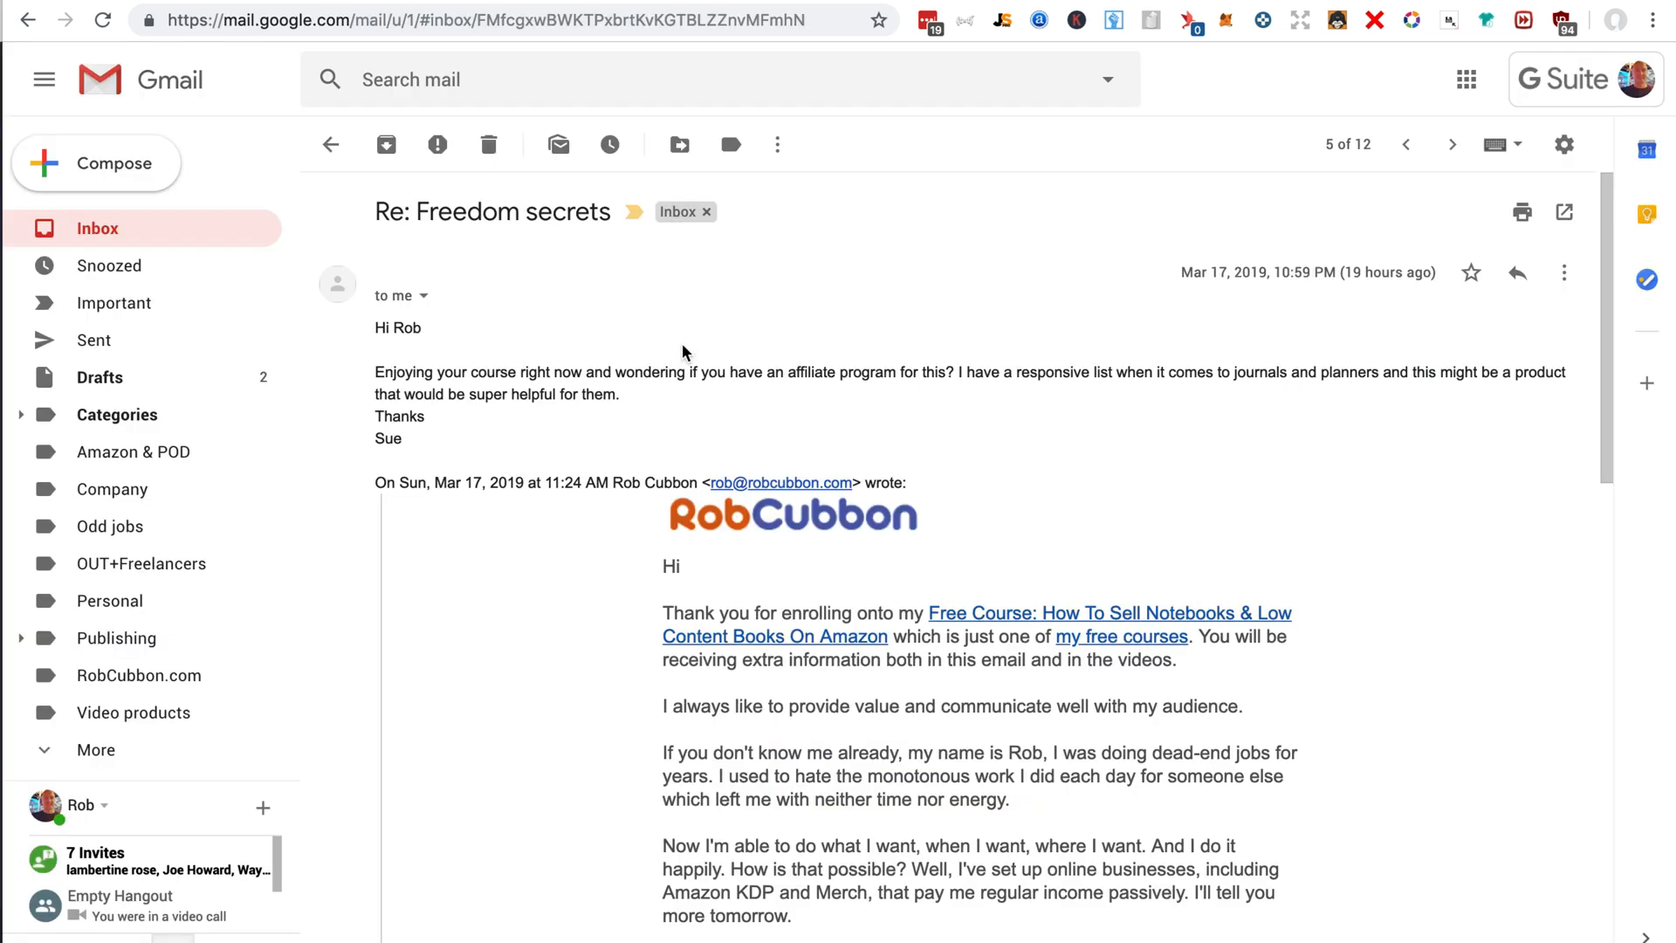
mouse_move(768, 407)
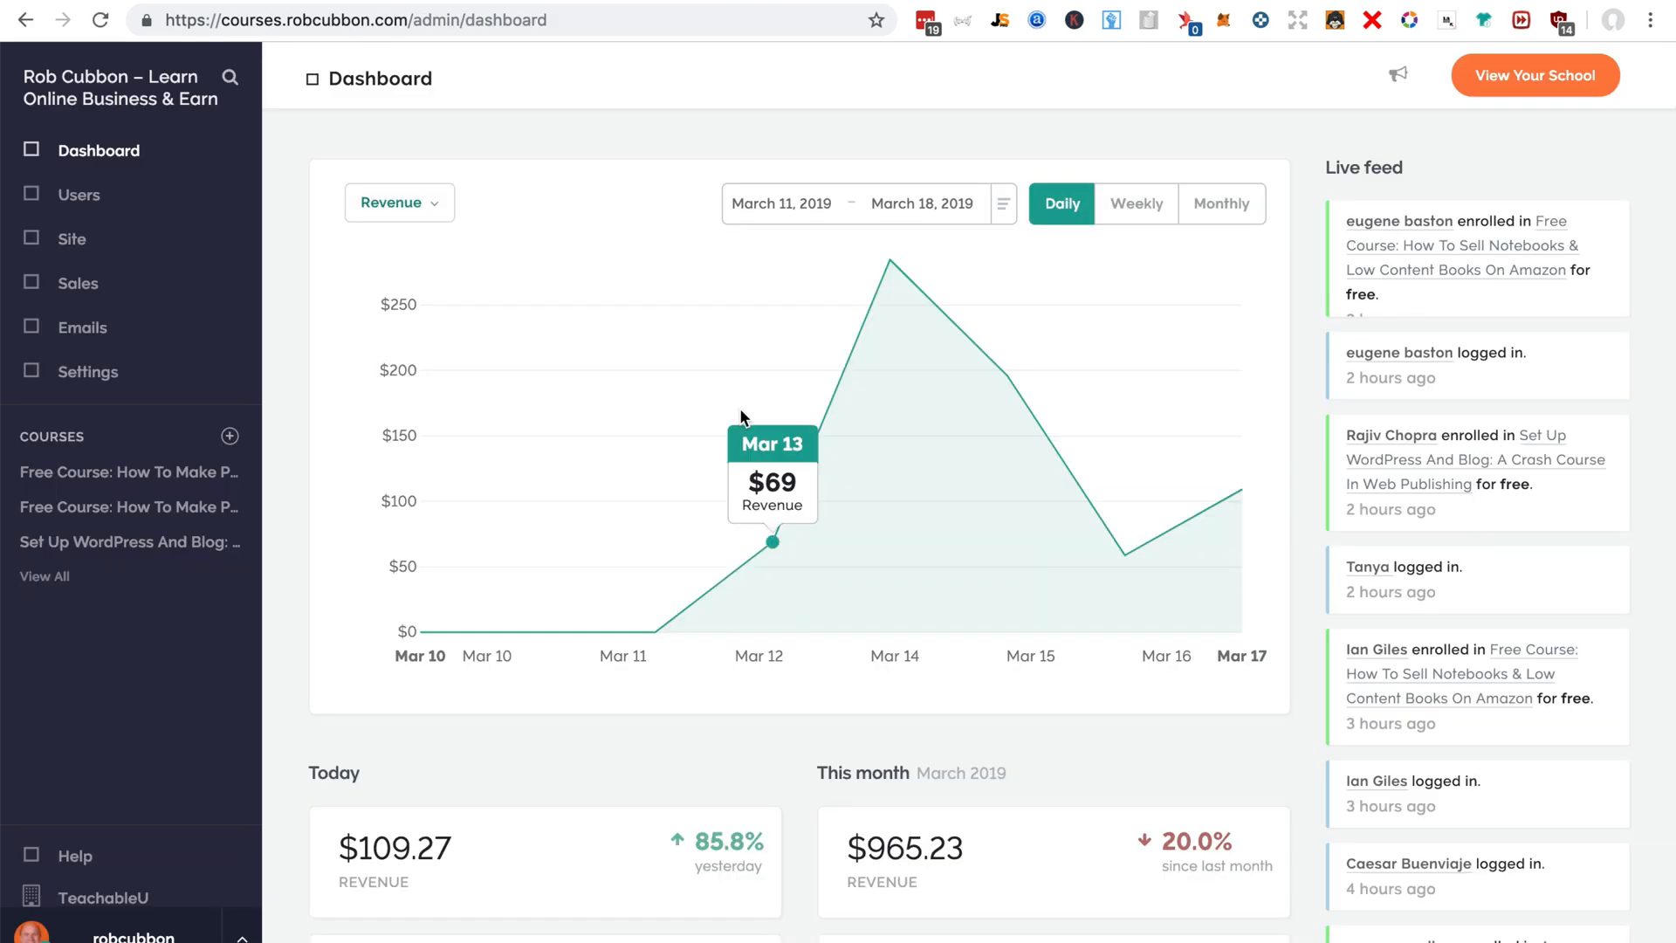
Step: From the Users list, open the profile of the student who asked about affiliates
left_click(96, 194)
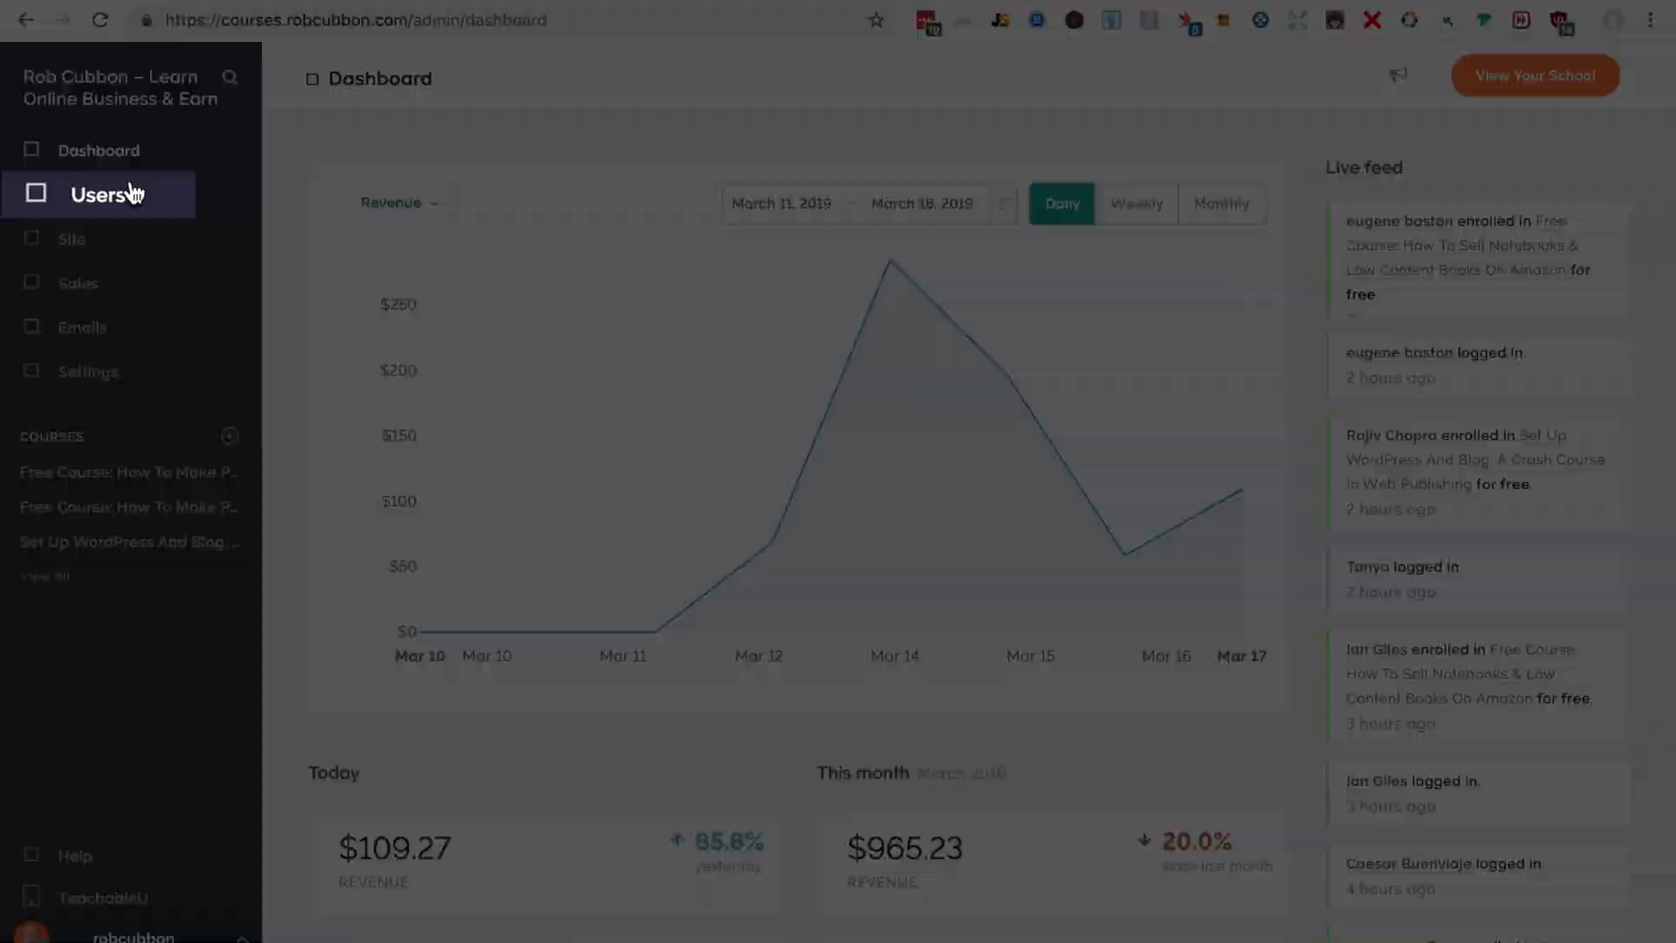
left_click(105, 194)
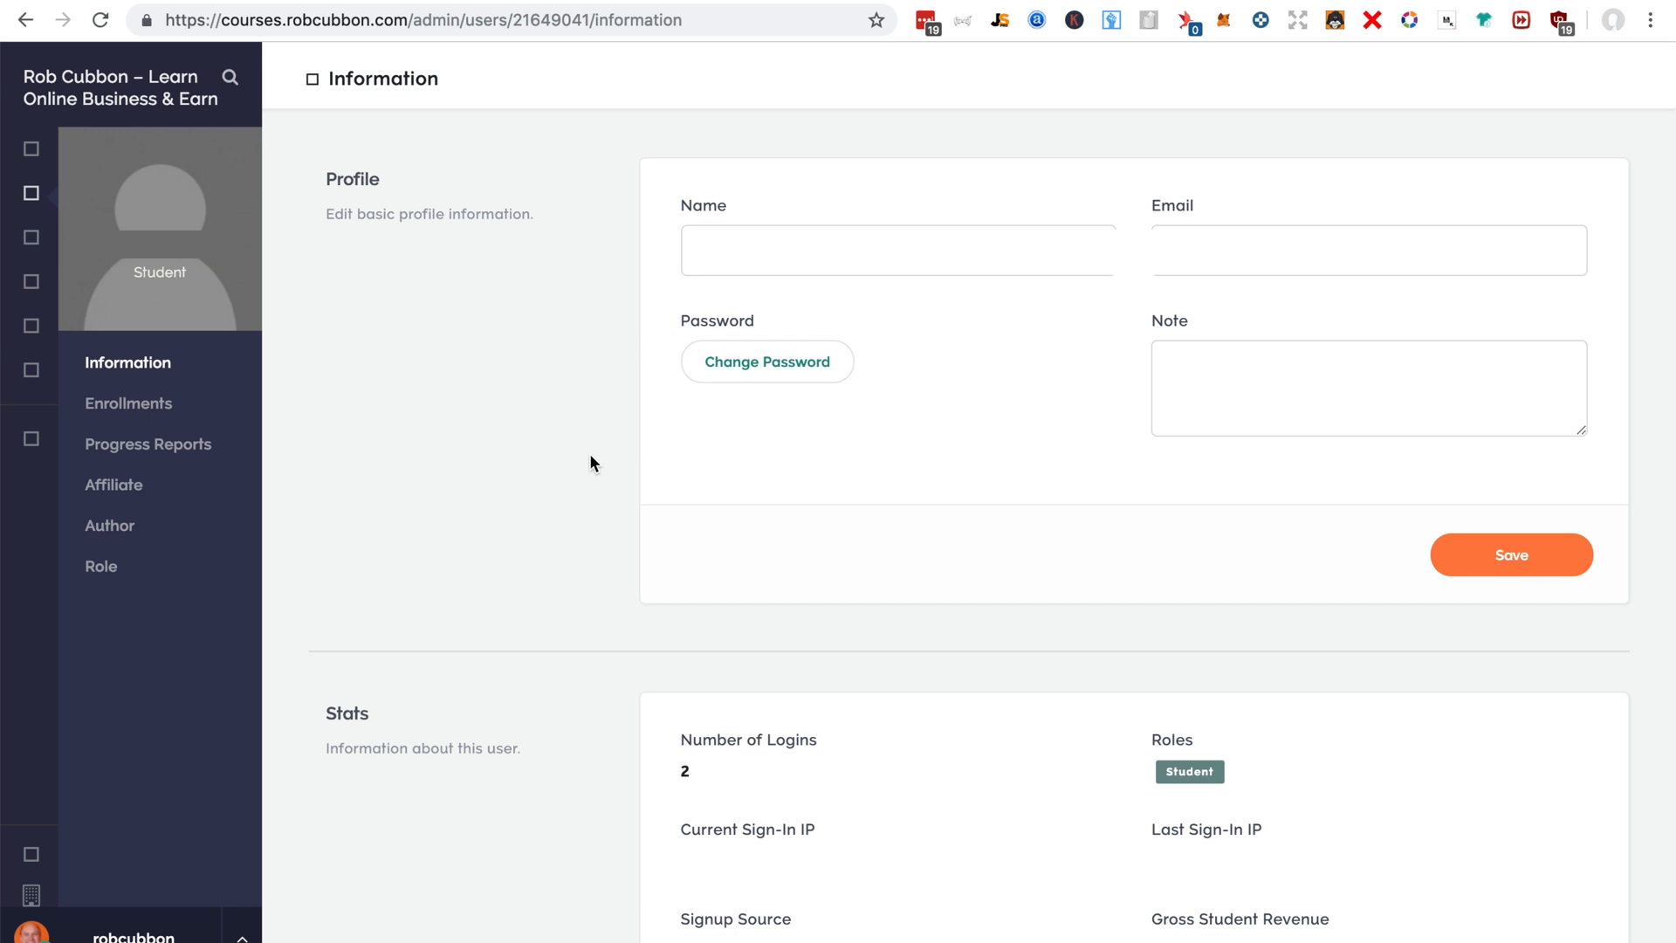
mouse_move(113, 484)
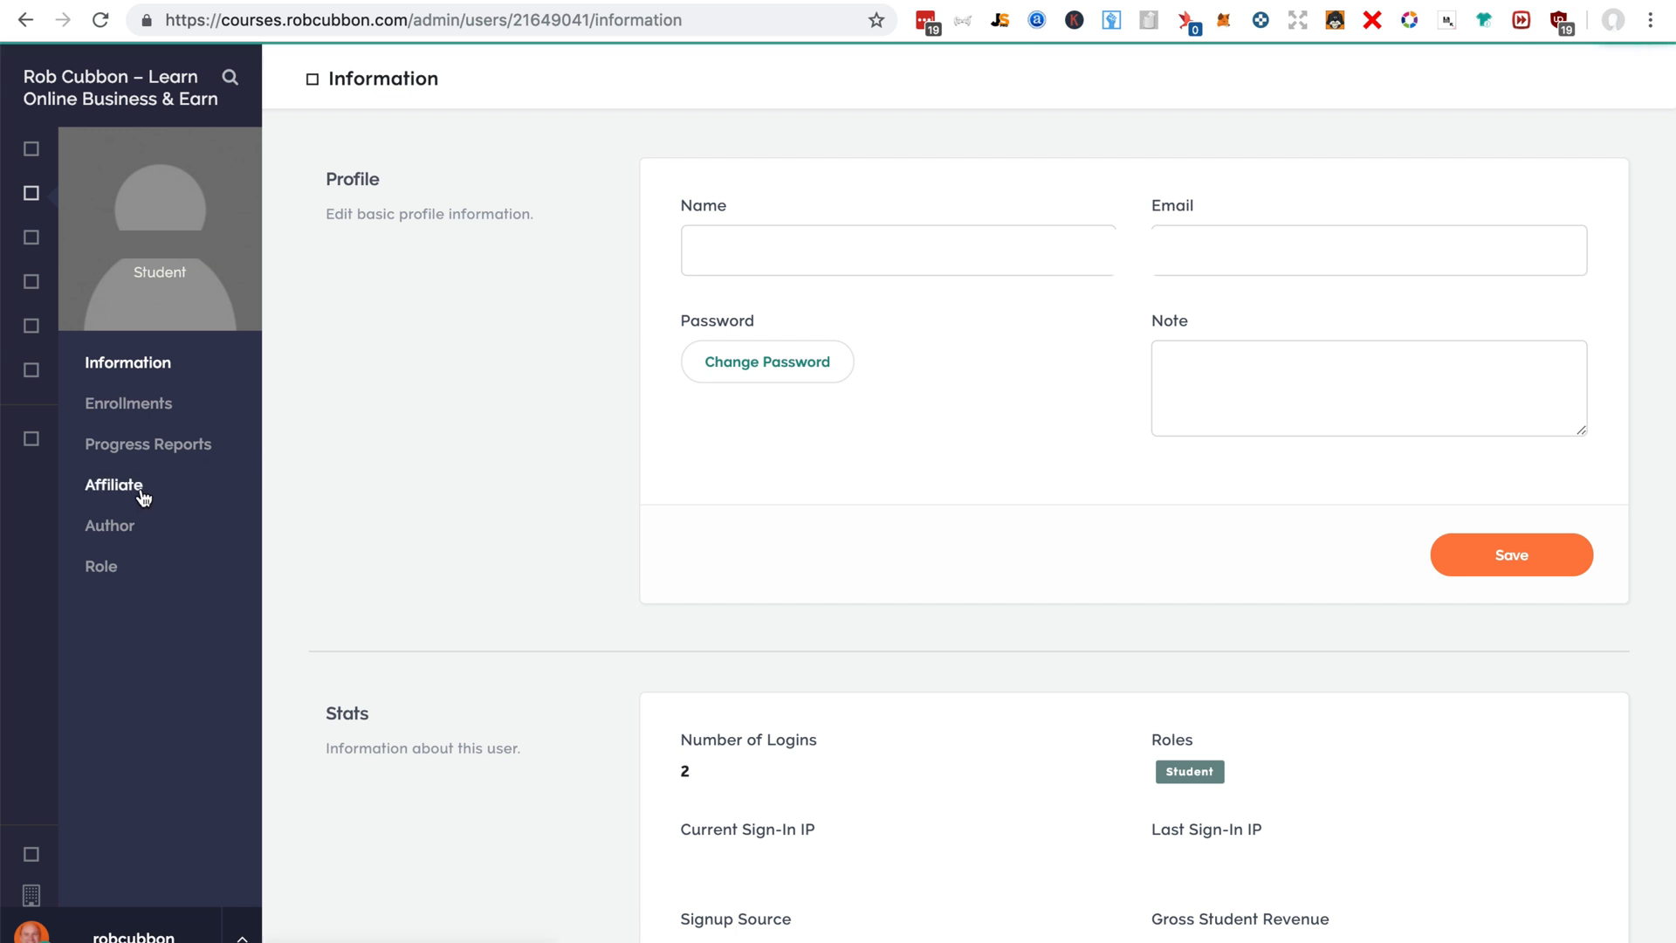
Step: Switch the student's affiliate status to Active with a 50% commission
left_click(111, 484)
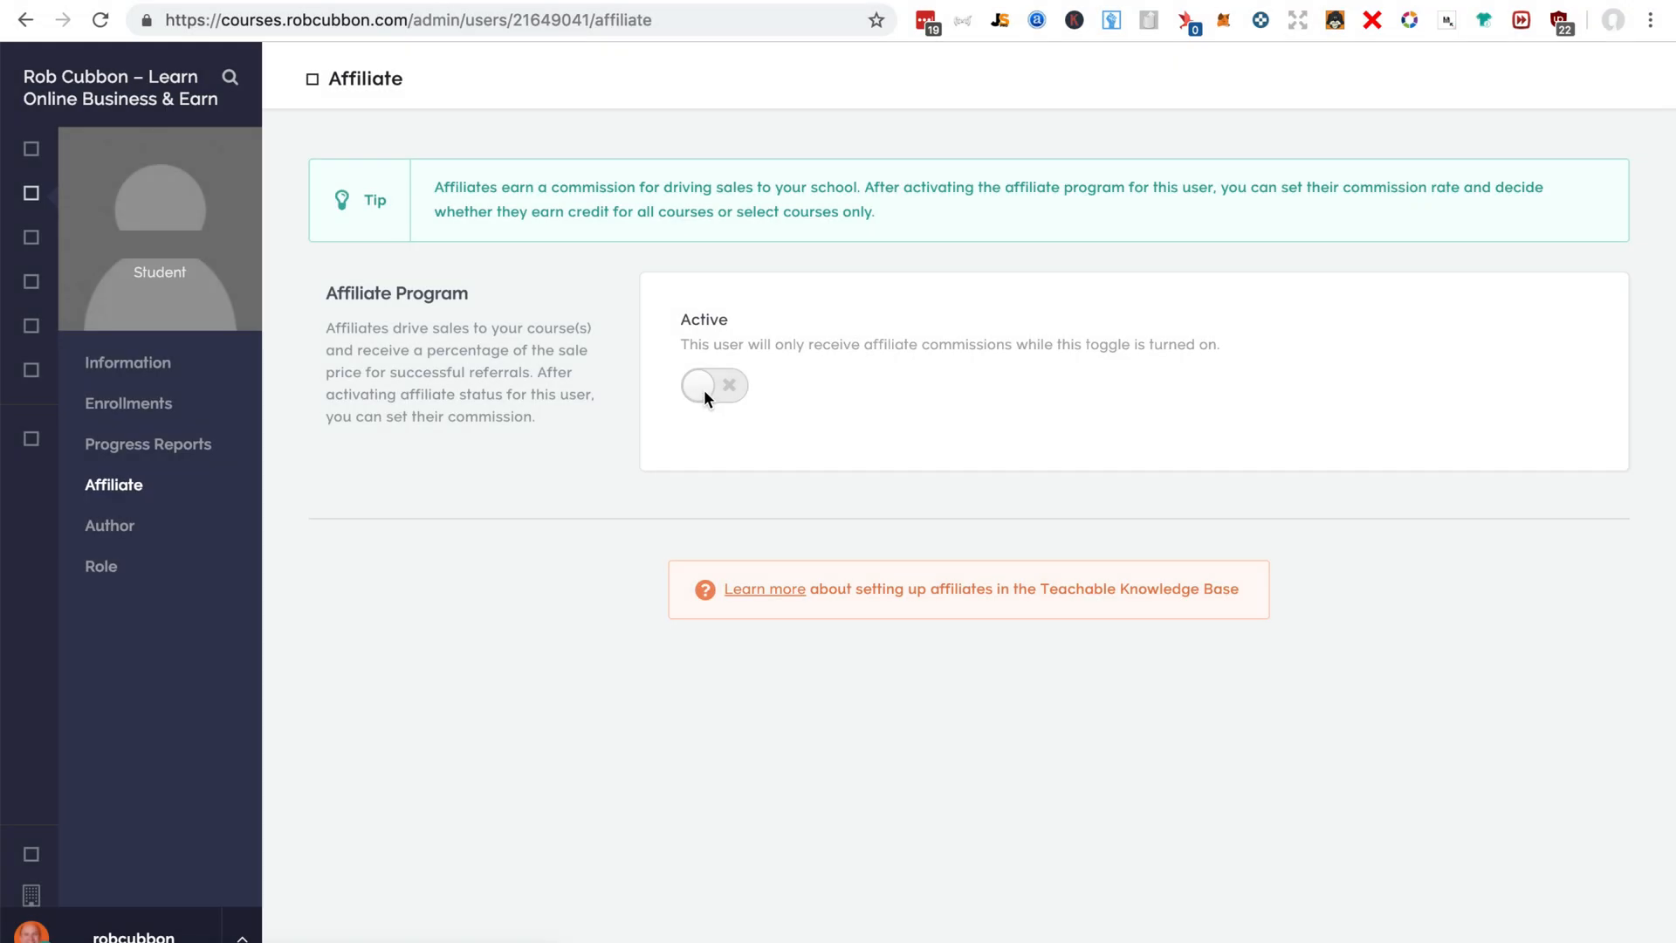
left_click(712, 386)
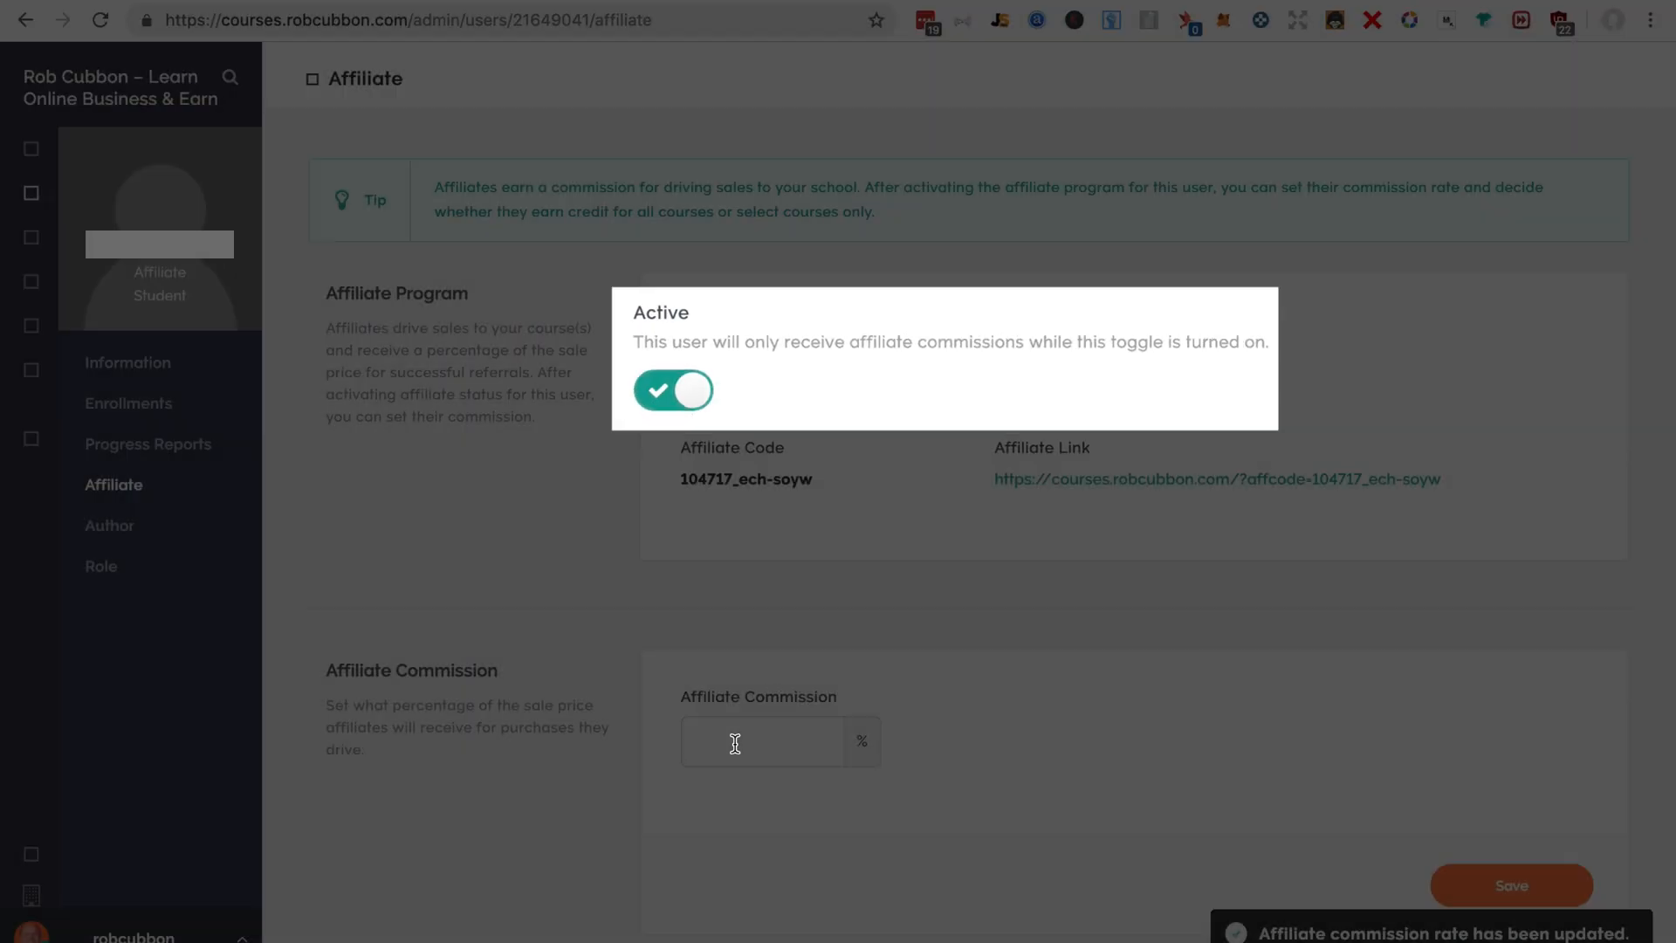
type("50")
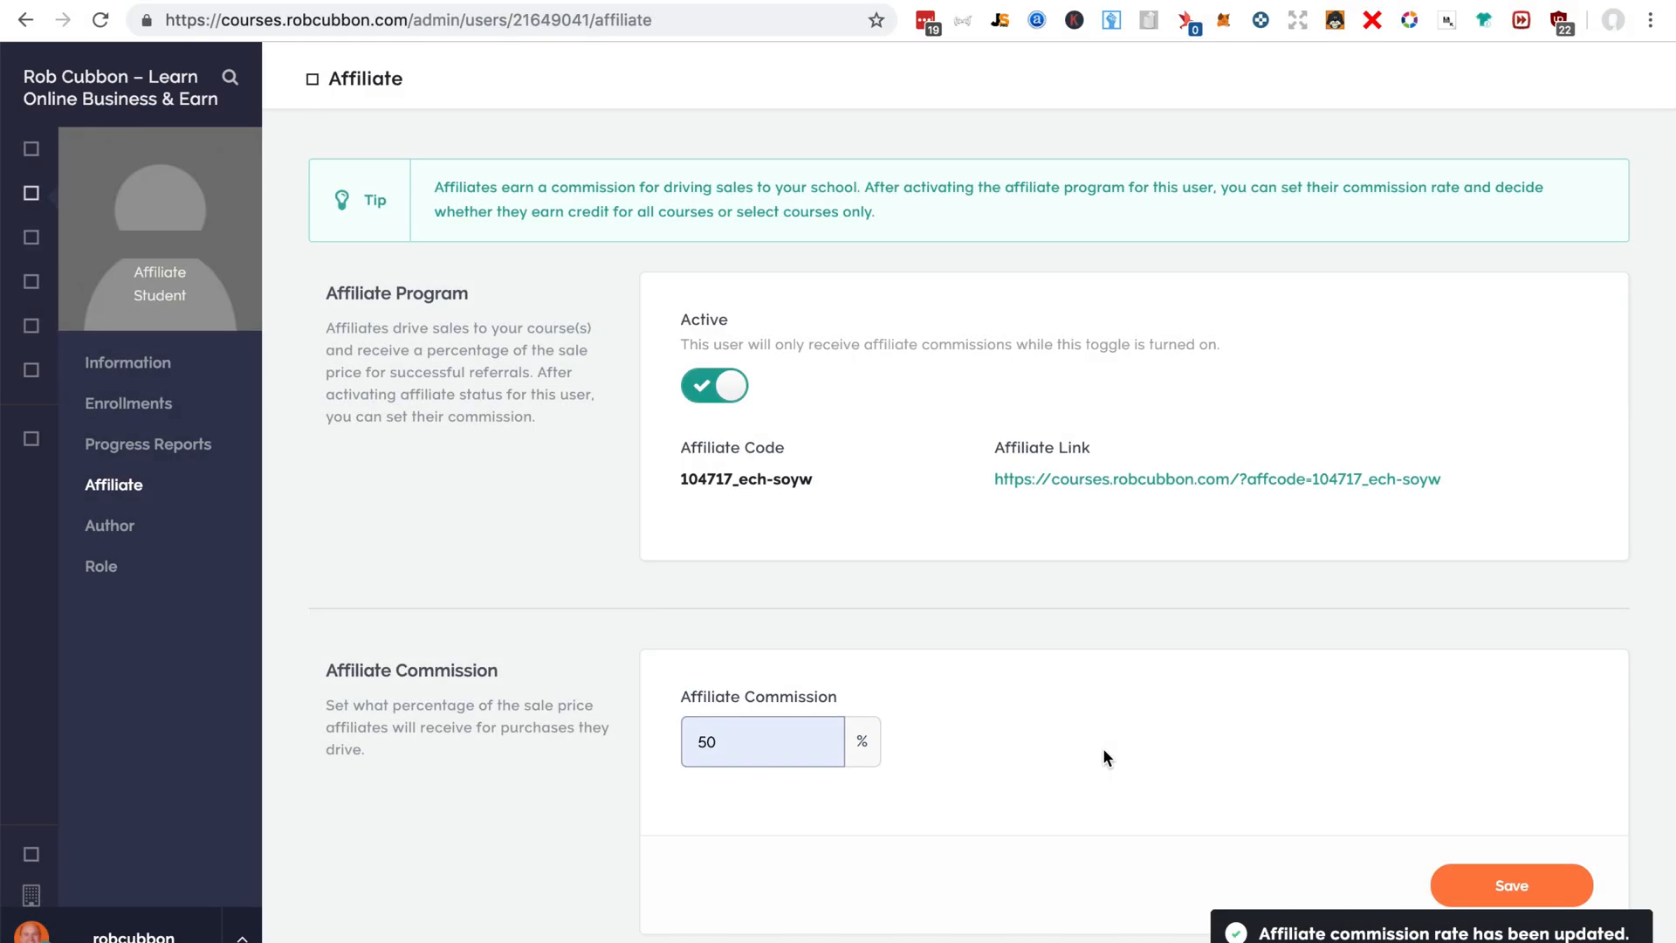
scroll("down", 3)
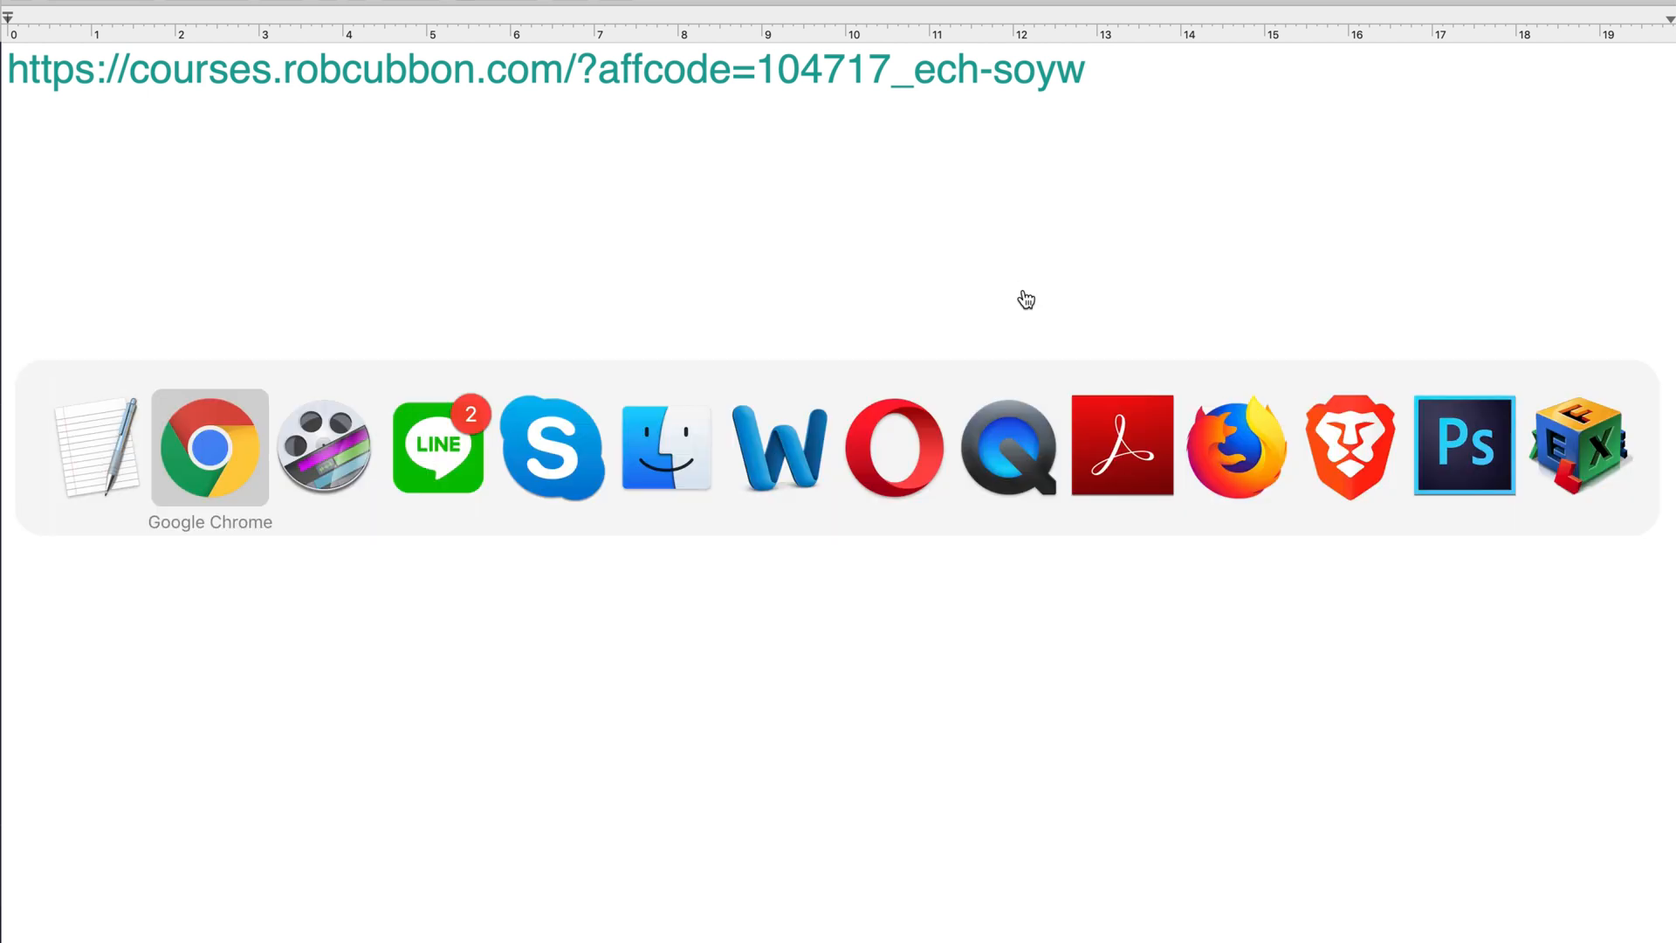
Step: Return from the note to the school's Courses list in Teachable
left_click(210, 447)
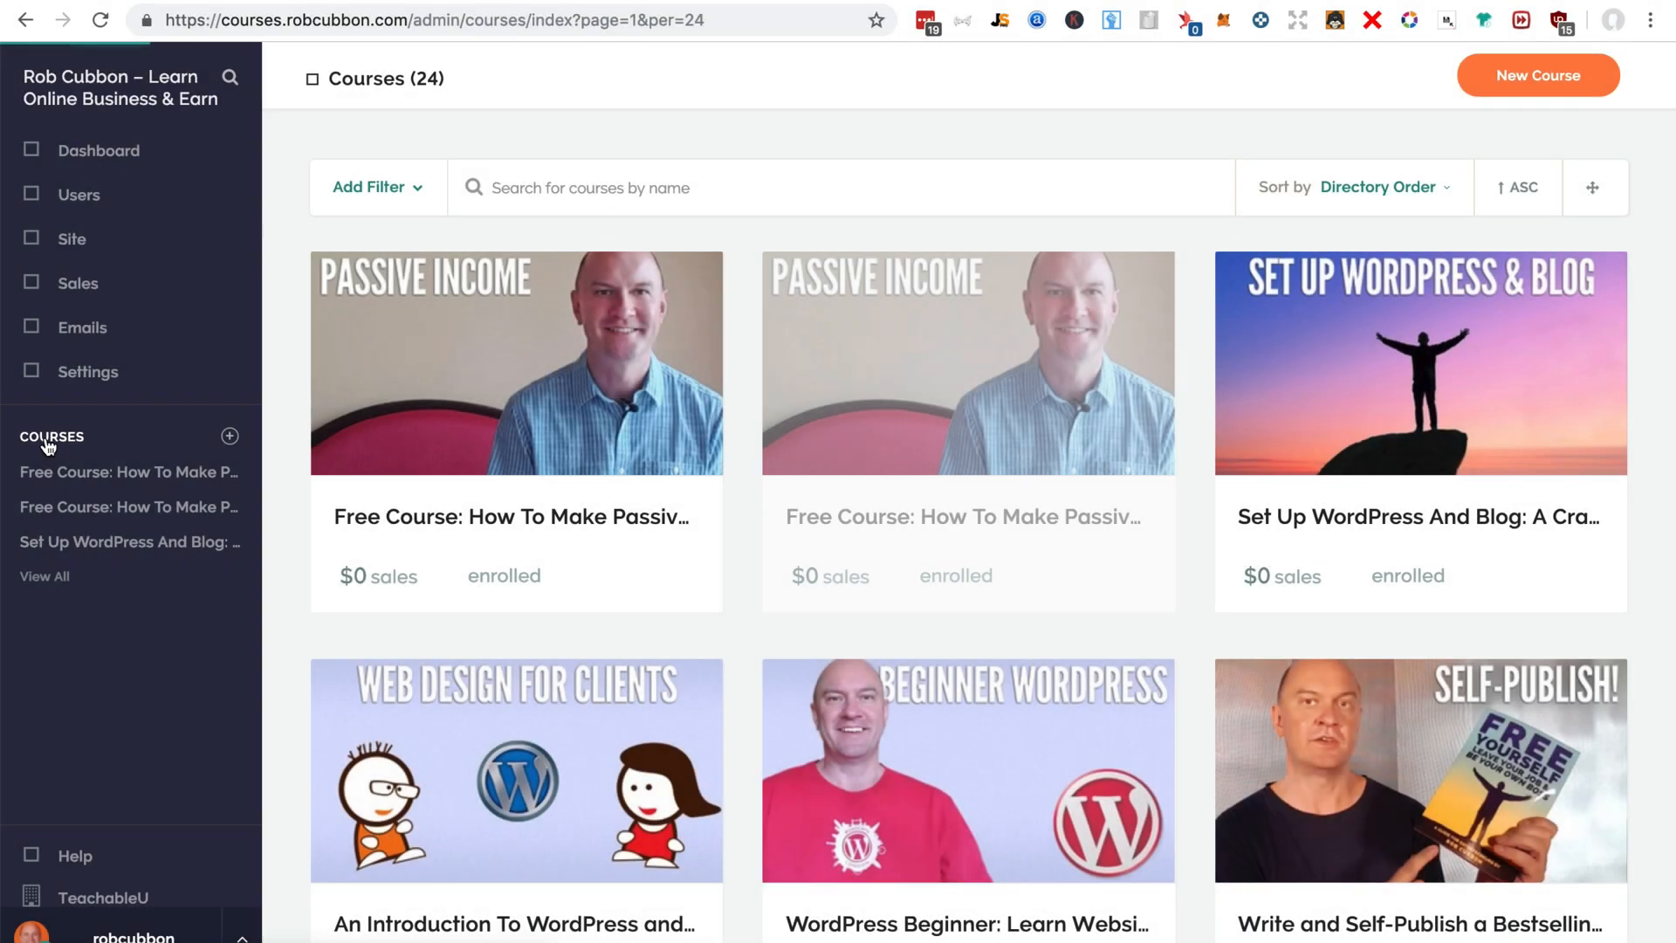
Step: Start a This-Course-Only coupon from the Selling Paperbacks course's Coupons page
scroll("down", 3)
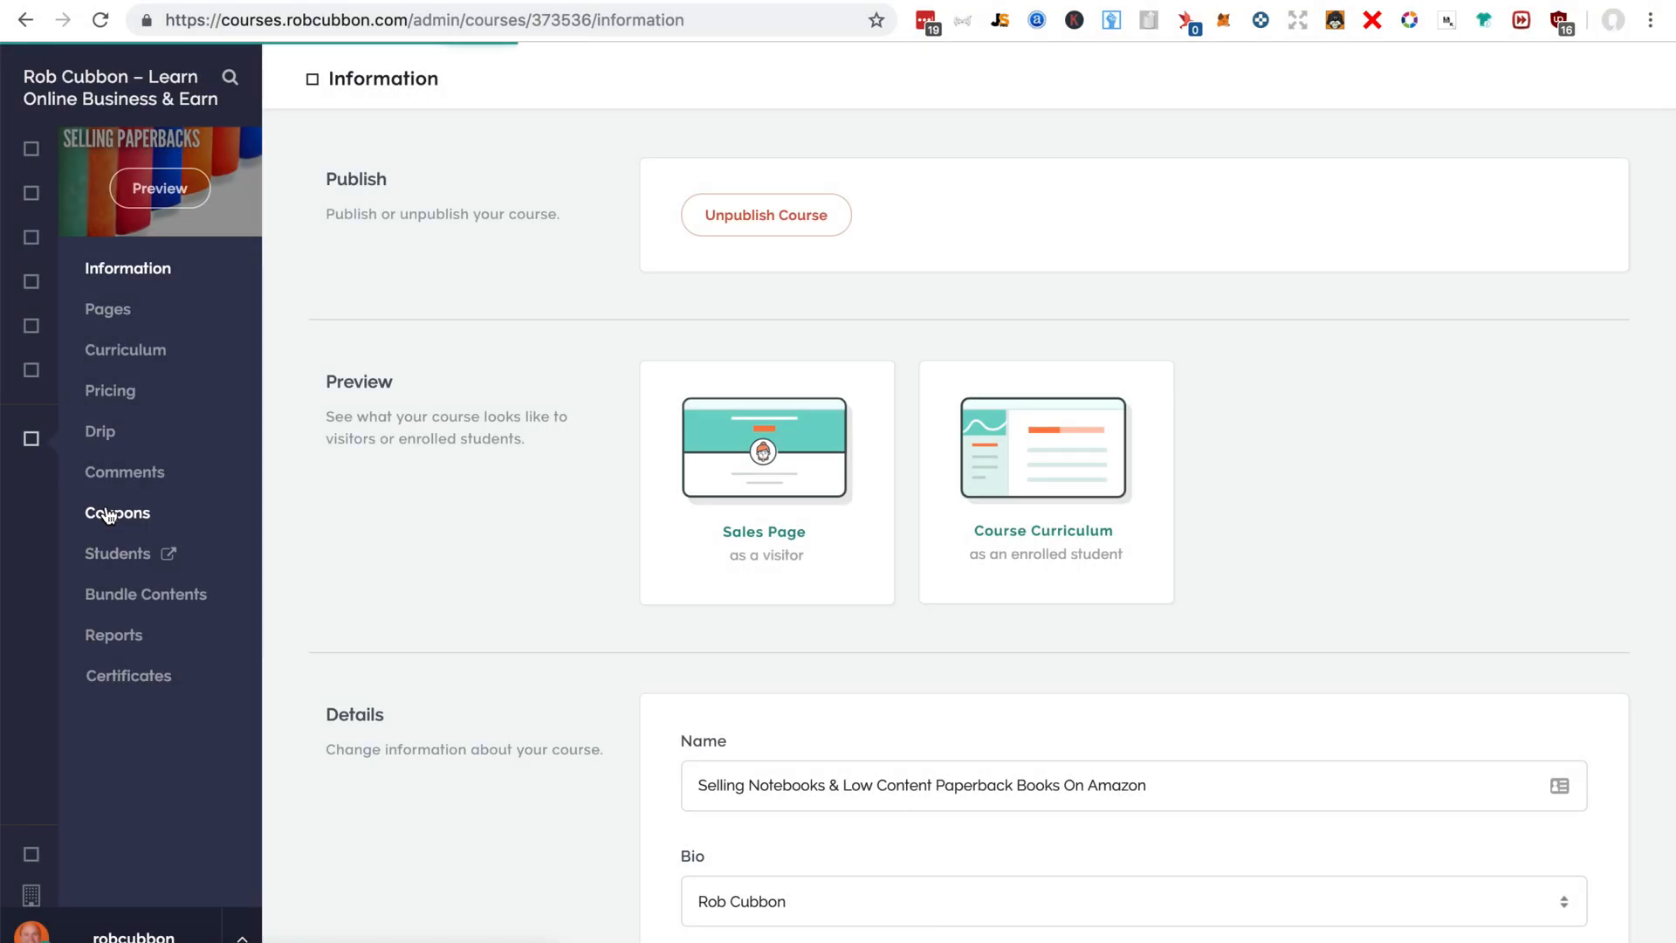
left_click(117, 514)
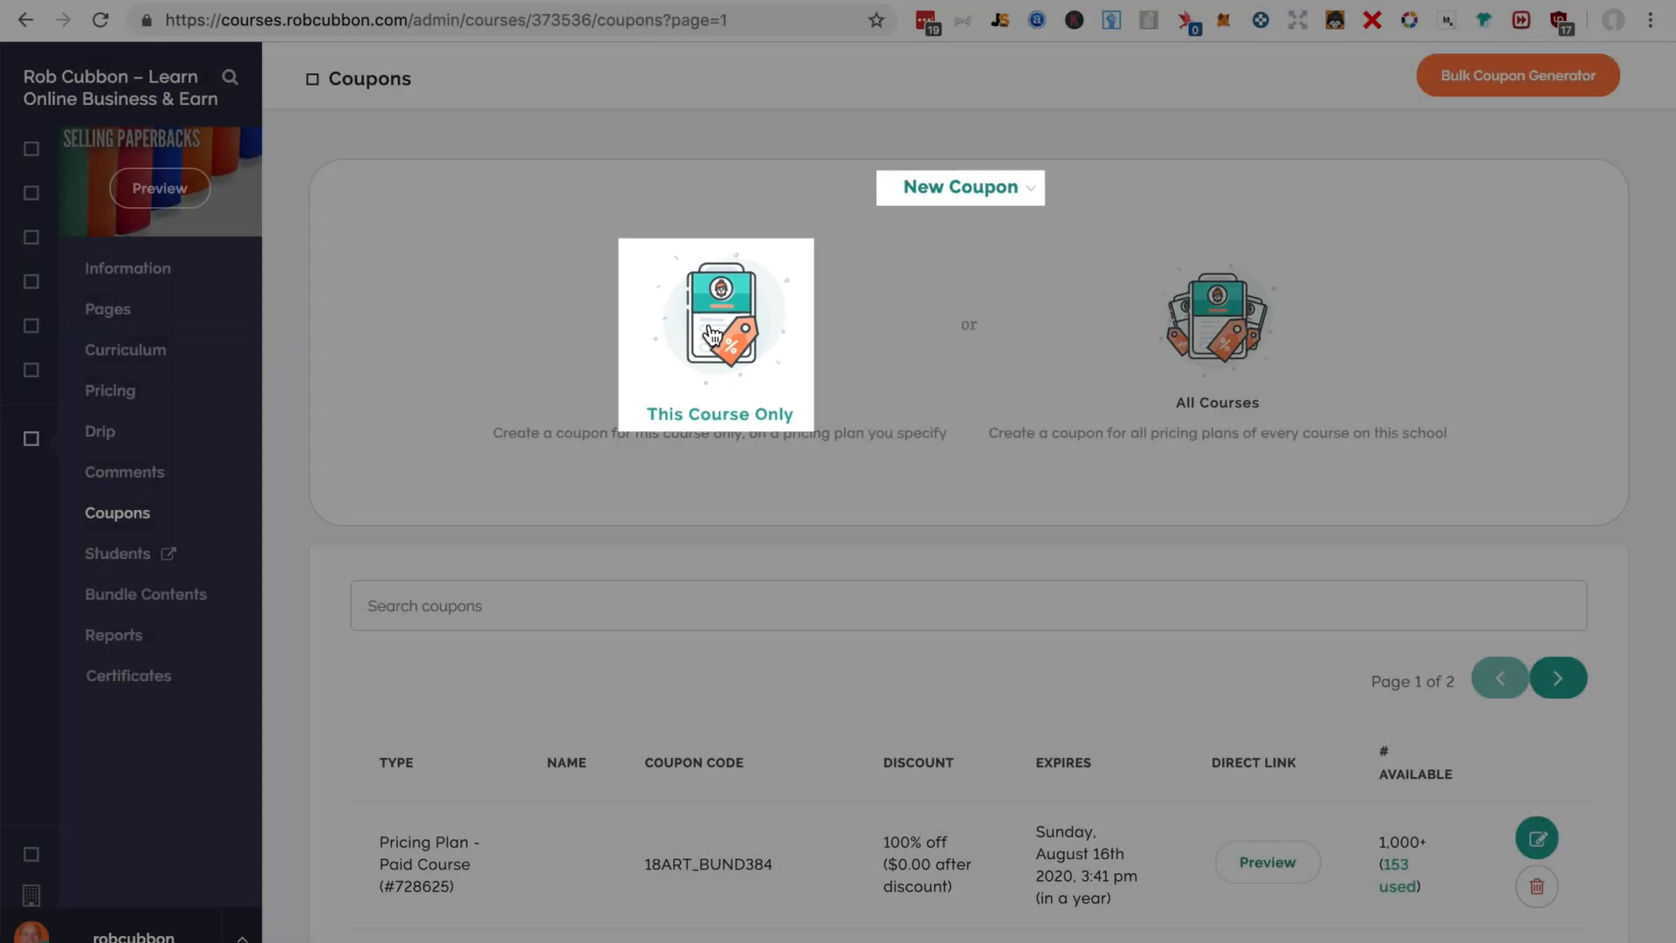
left_click(715, 334)
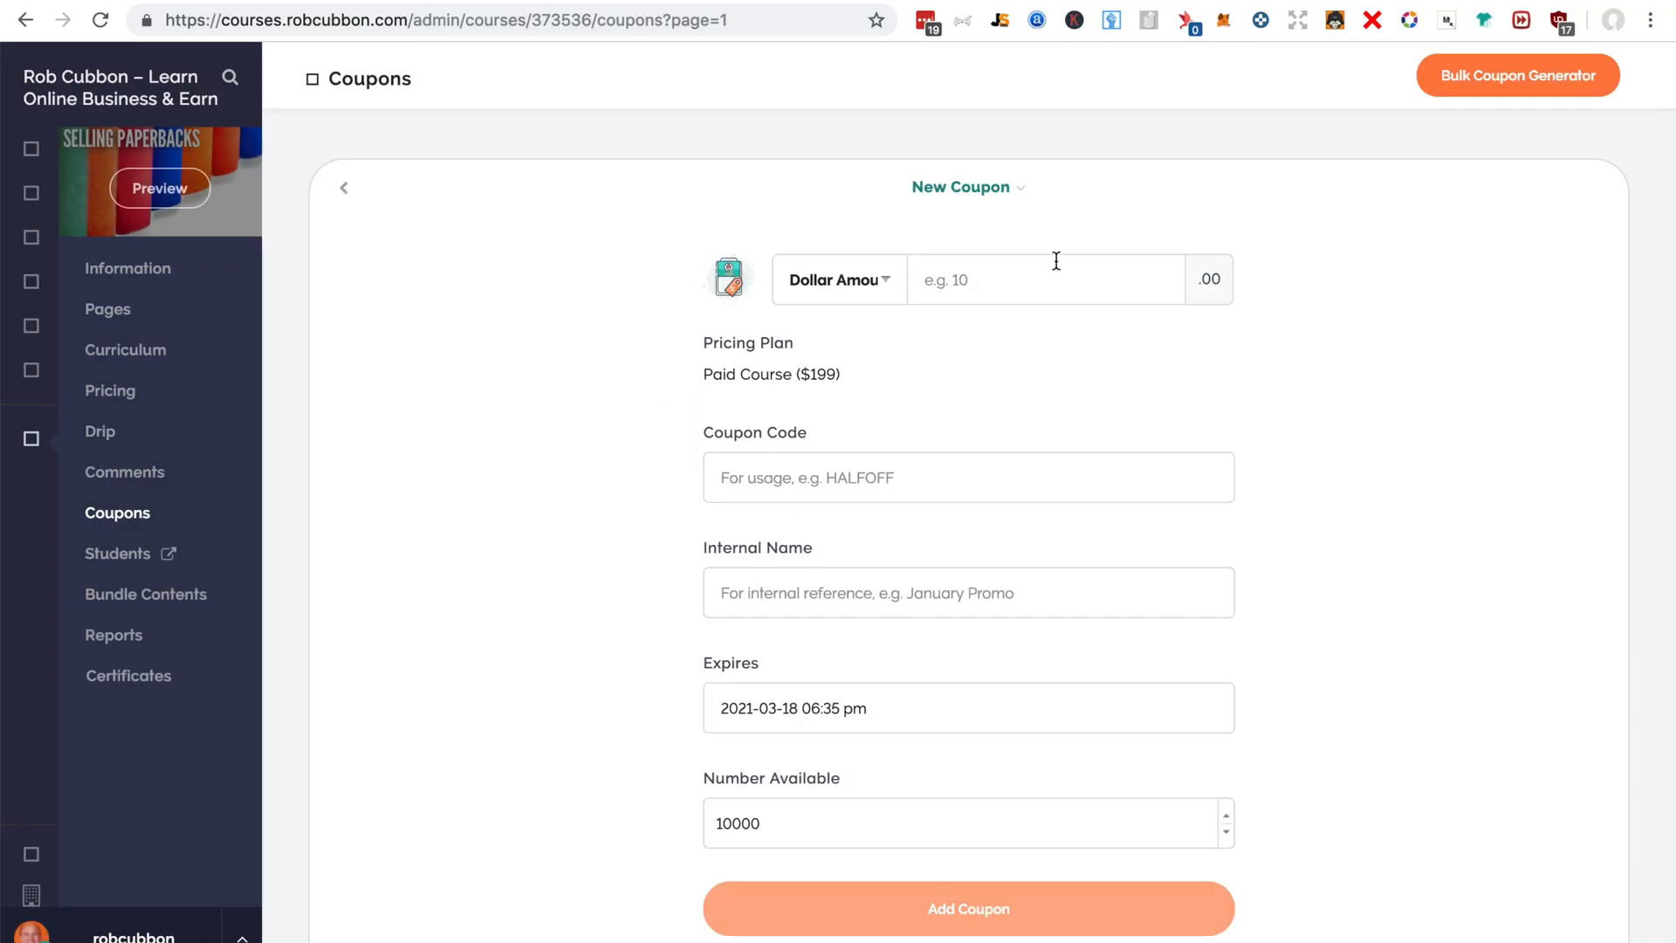
left_click(1046, 279)
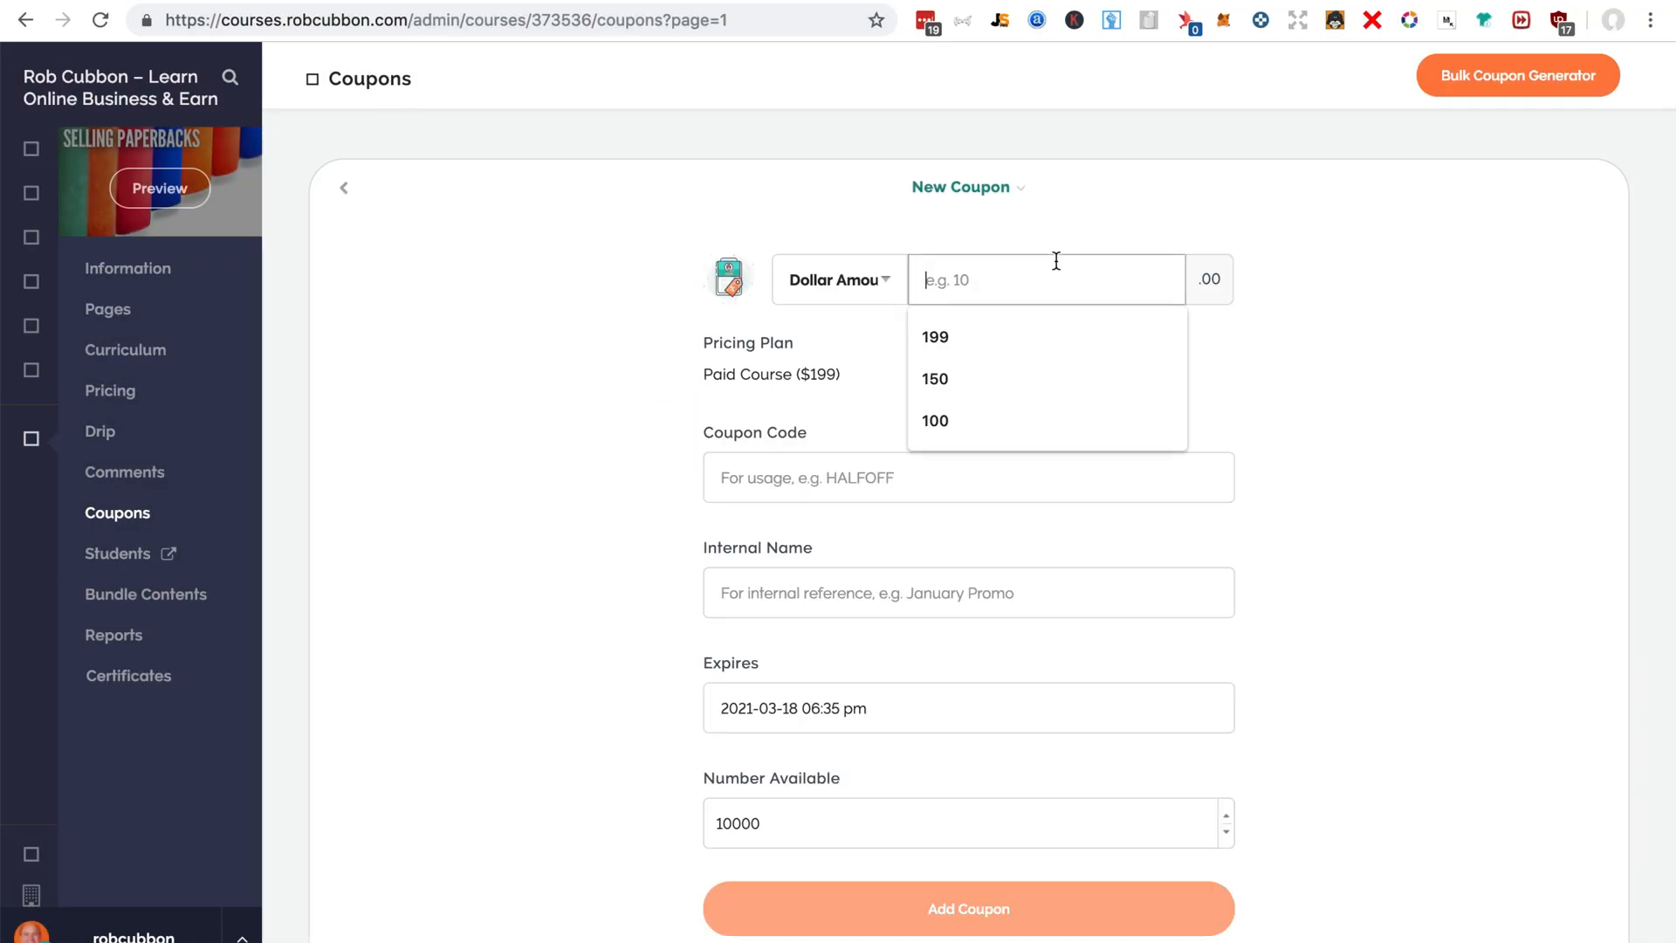
left_click(934, 421)
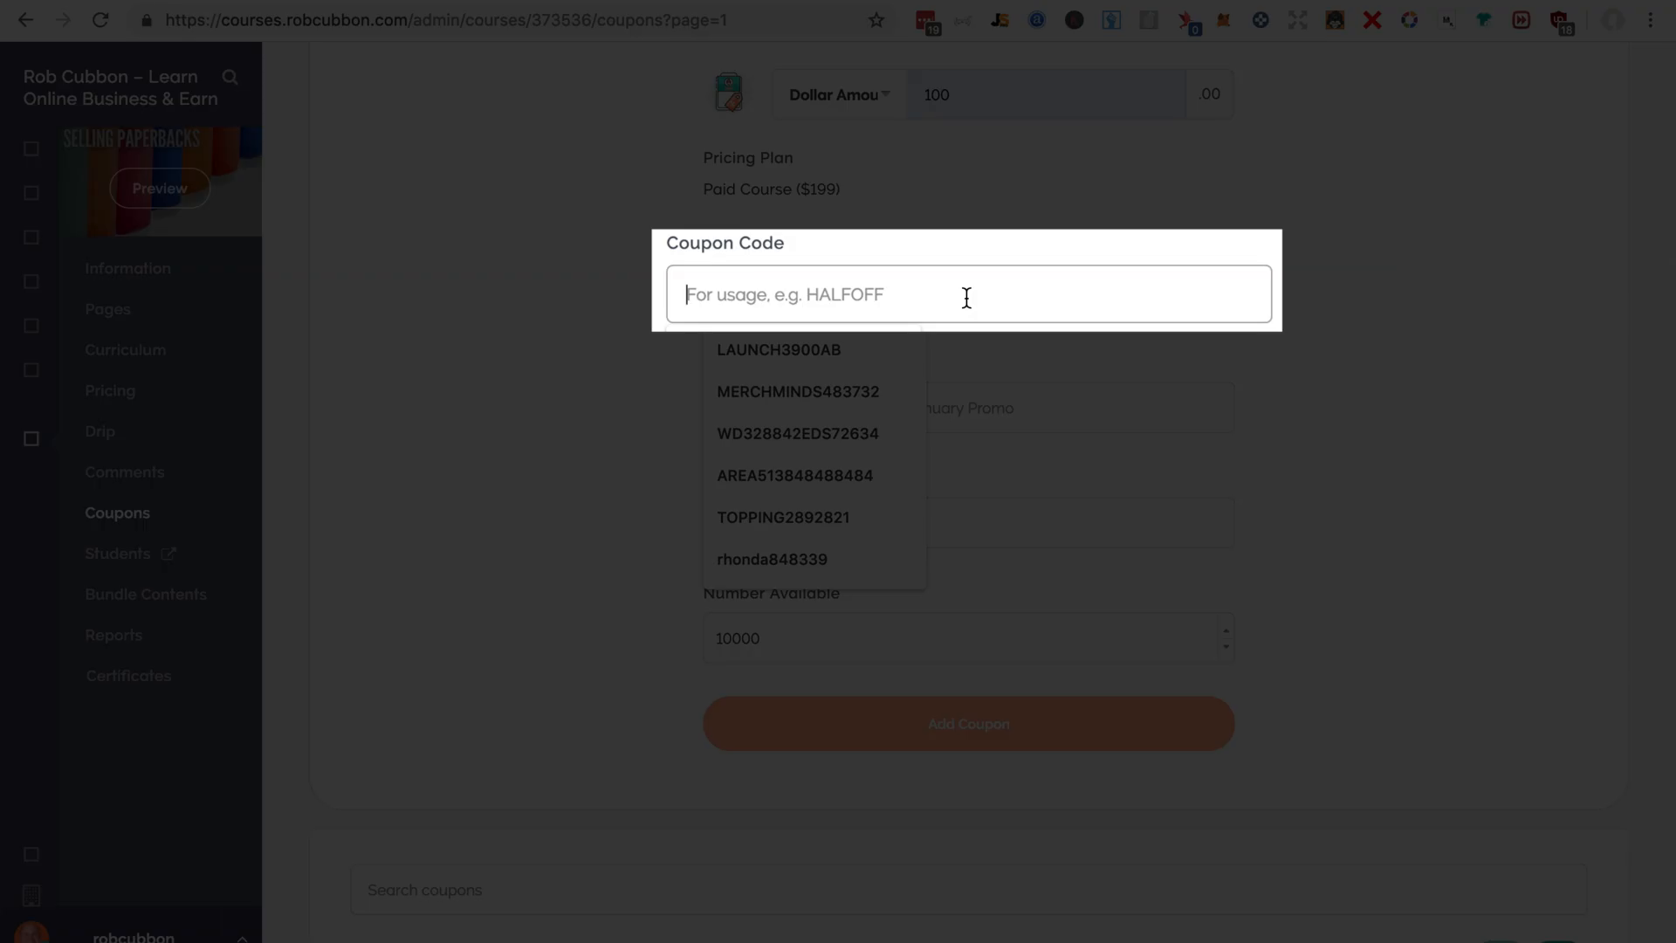
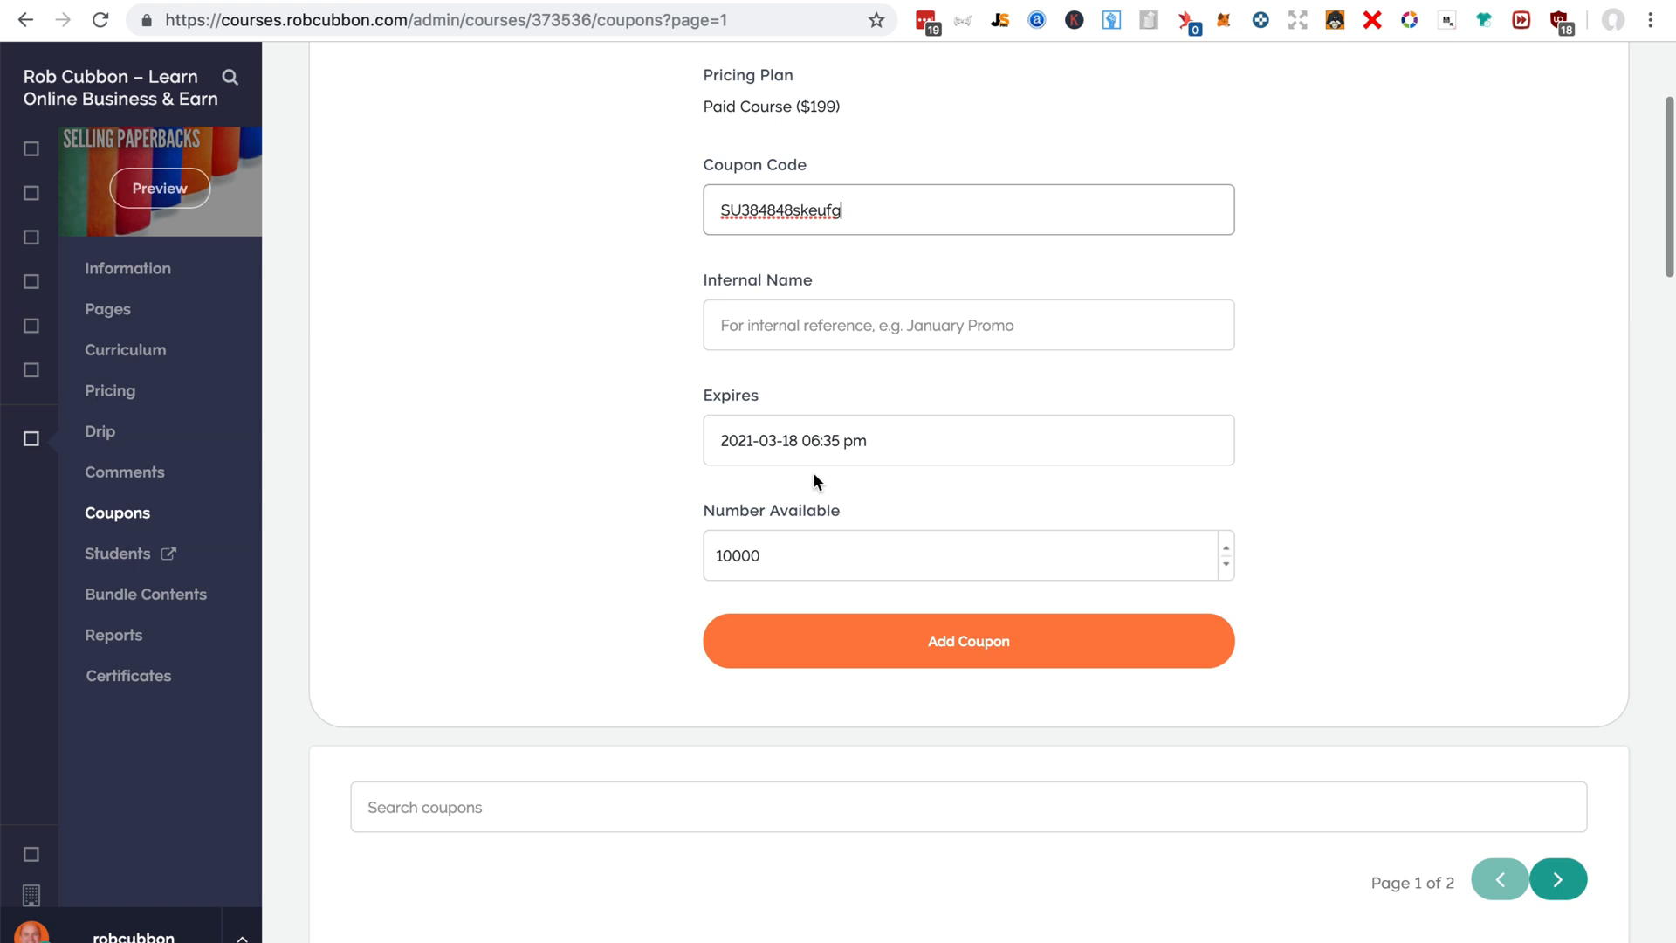
left_click(967, 440)
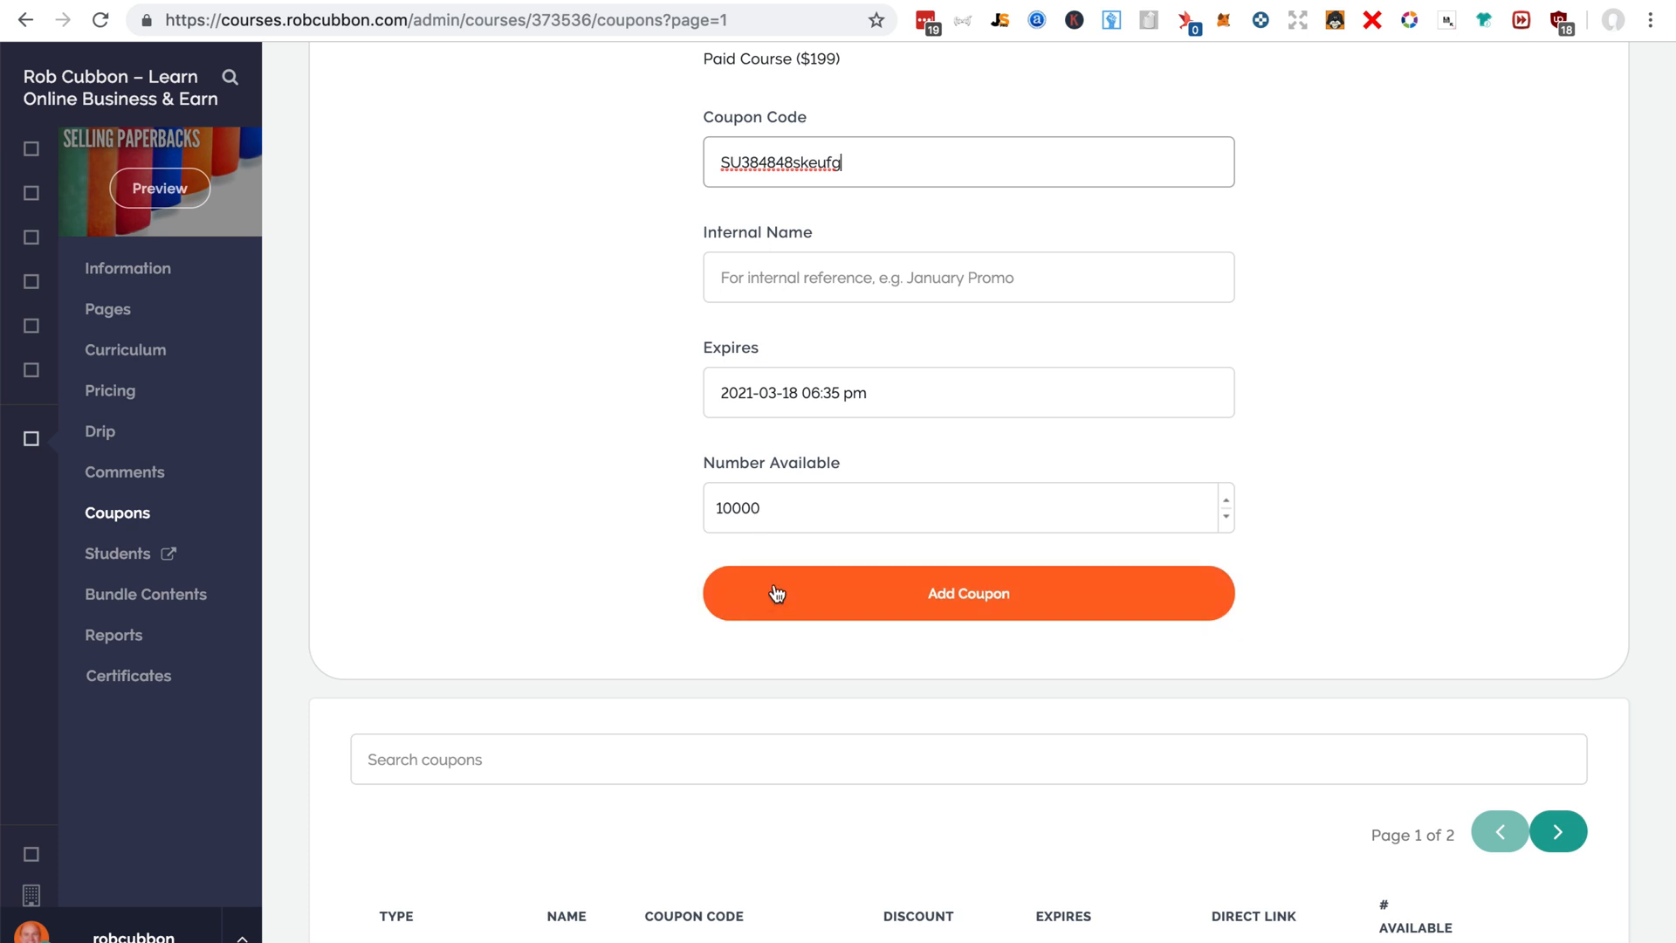
left_click(967, 593)
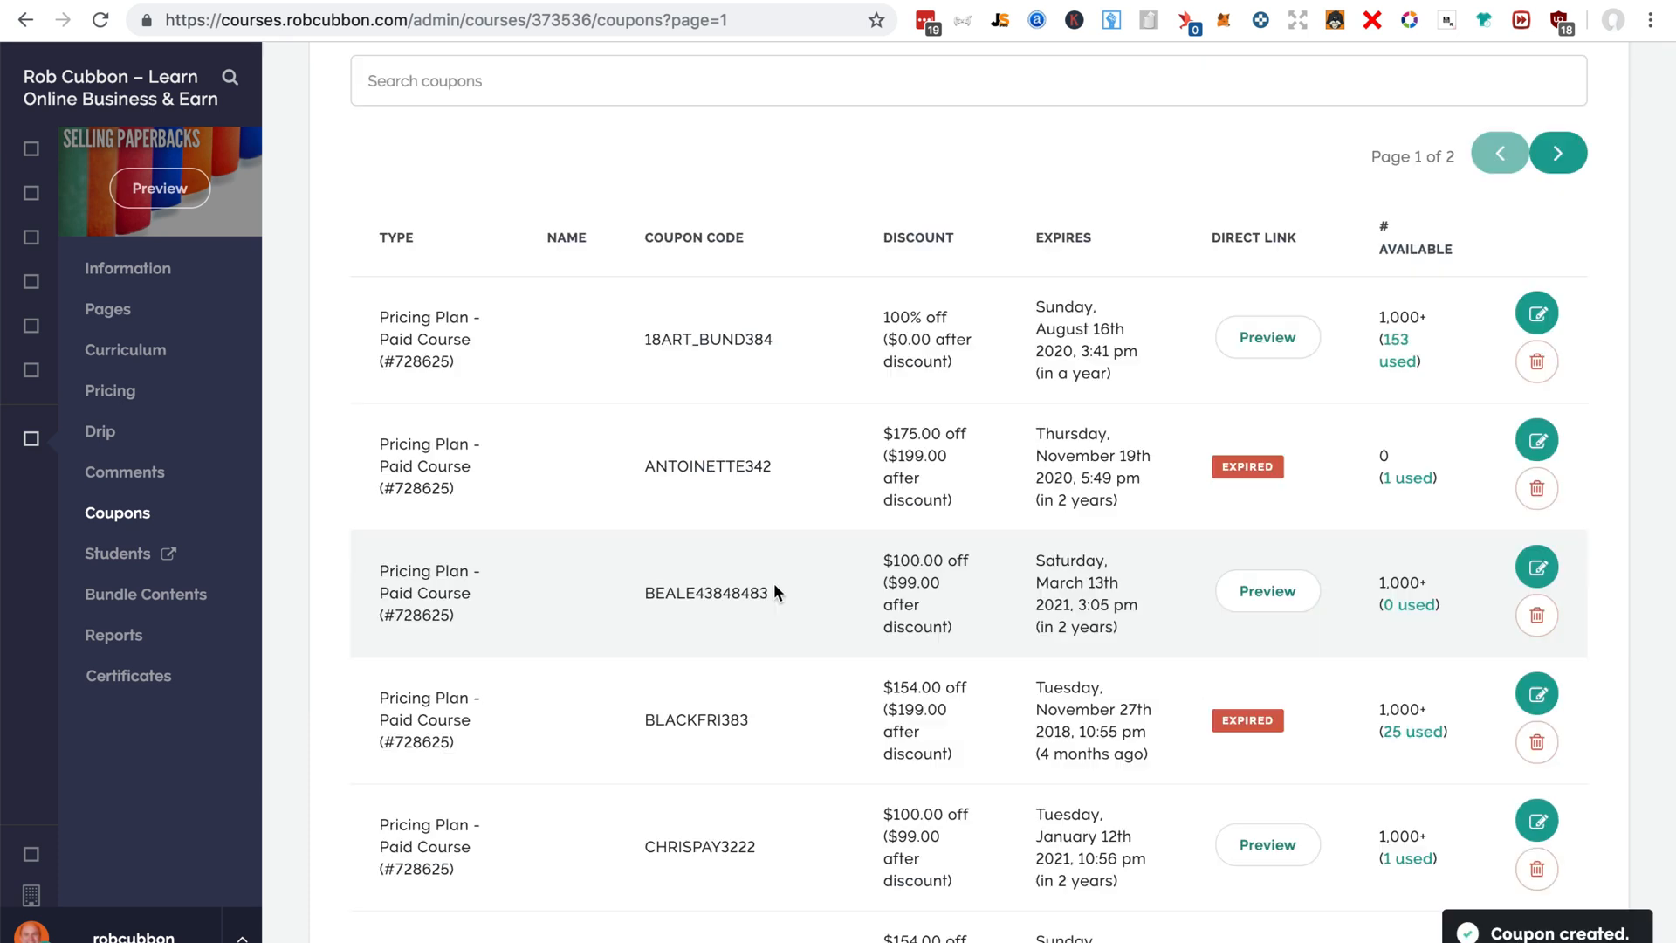
Step: Find coupon SU384848SKEUFG in the list and open its Preview direct link
scroll("down", 3)
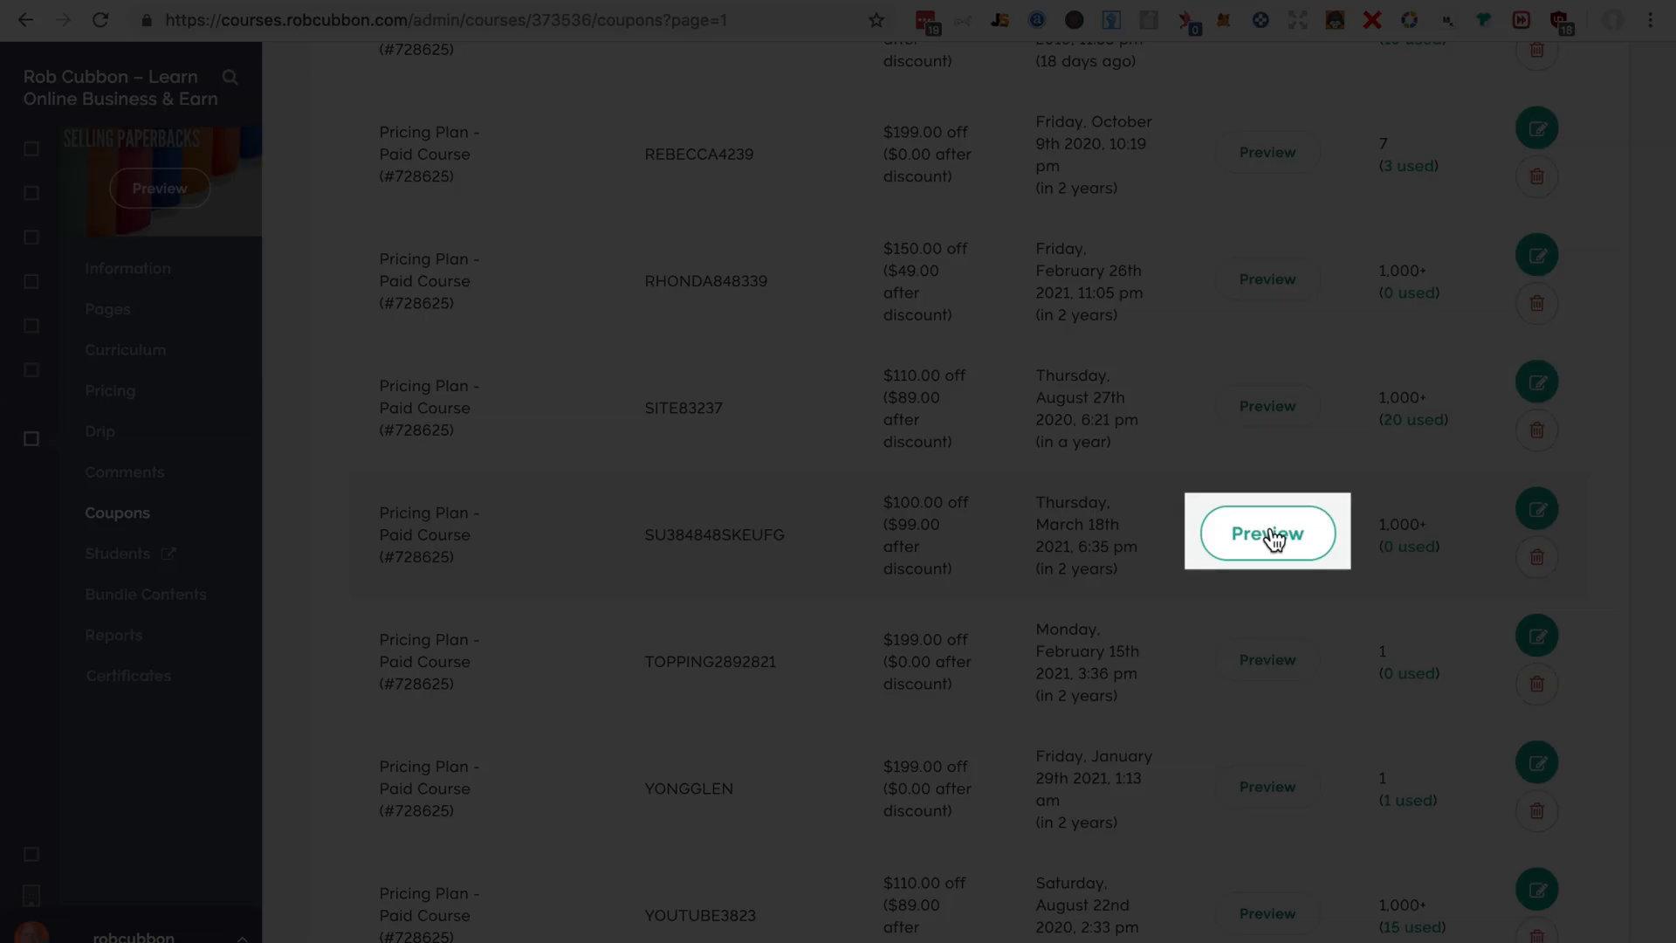
left_click(1267, 535)
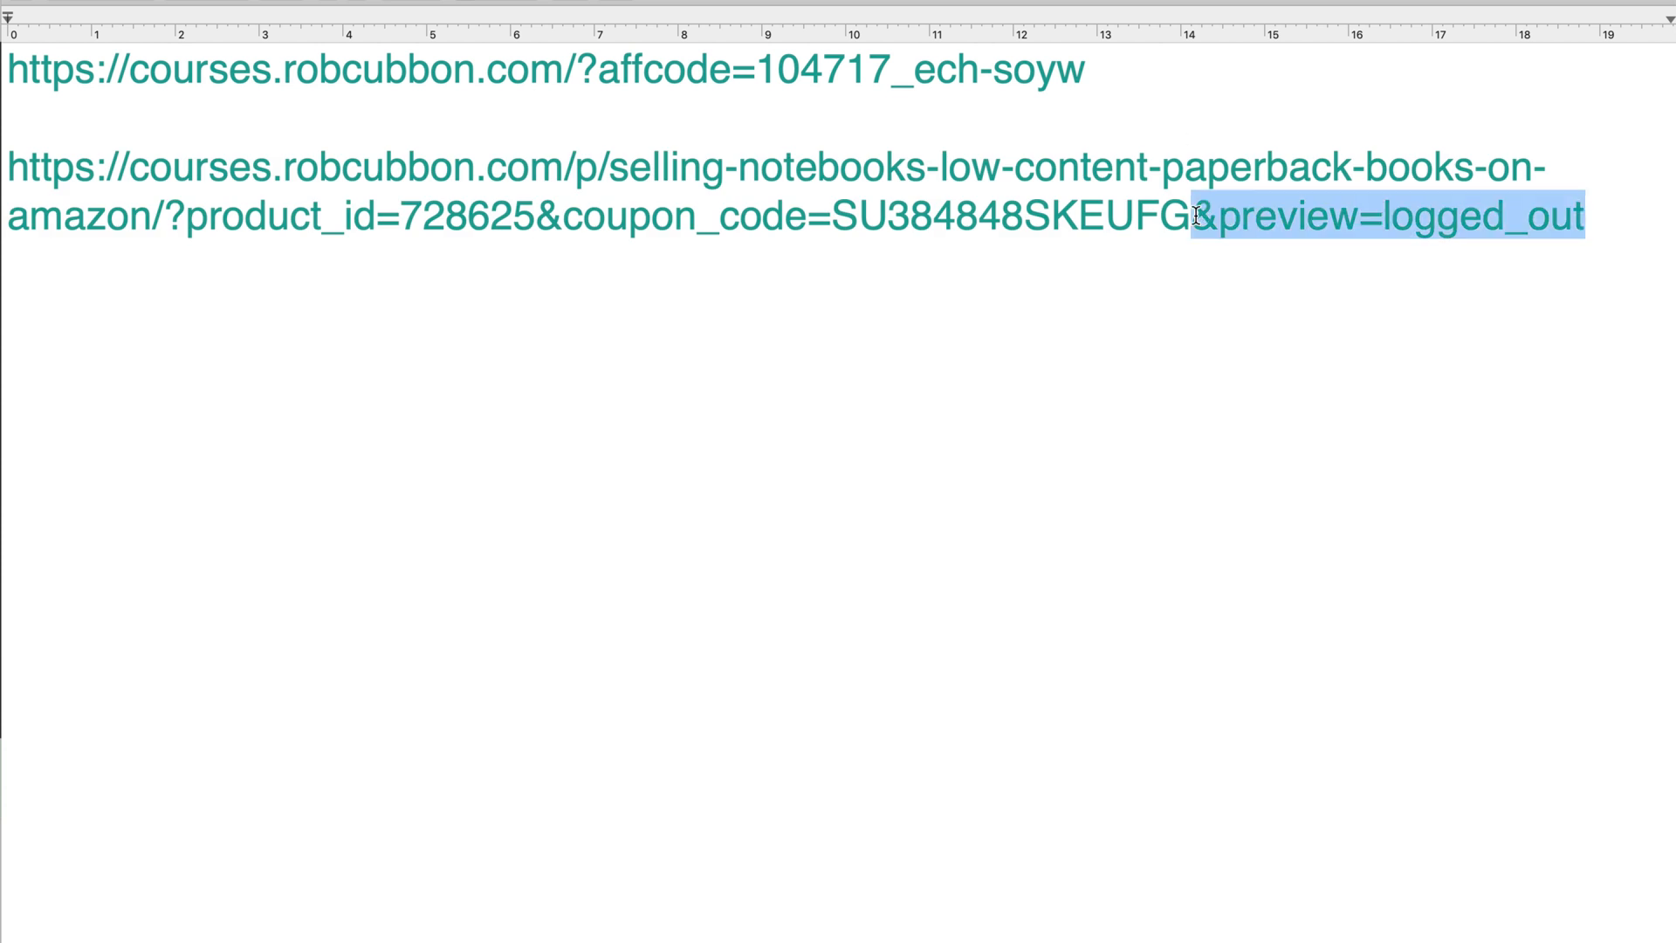
mouse_move(1321, 404)
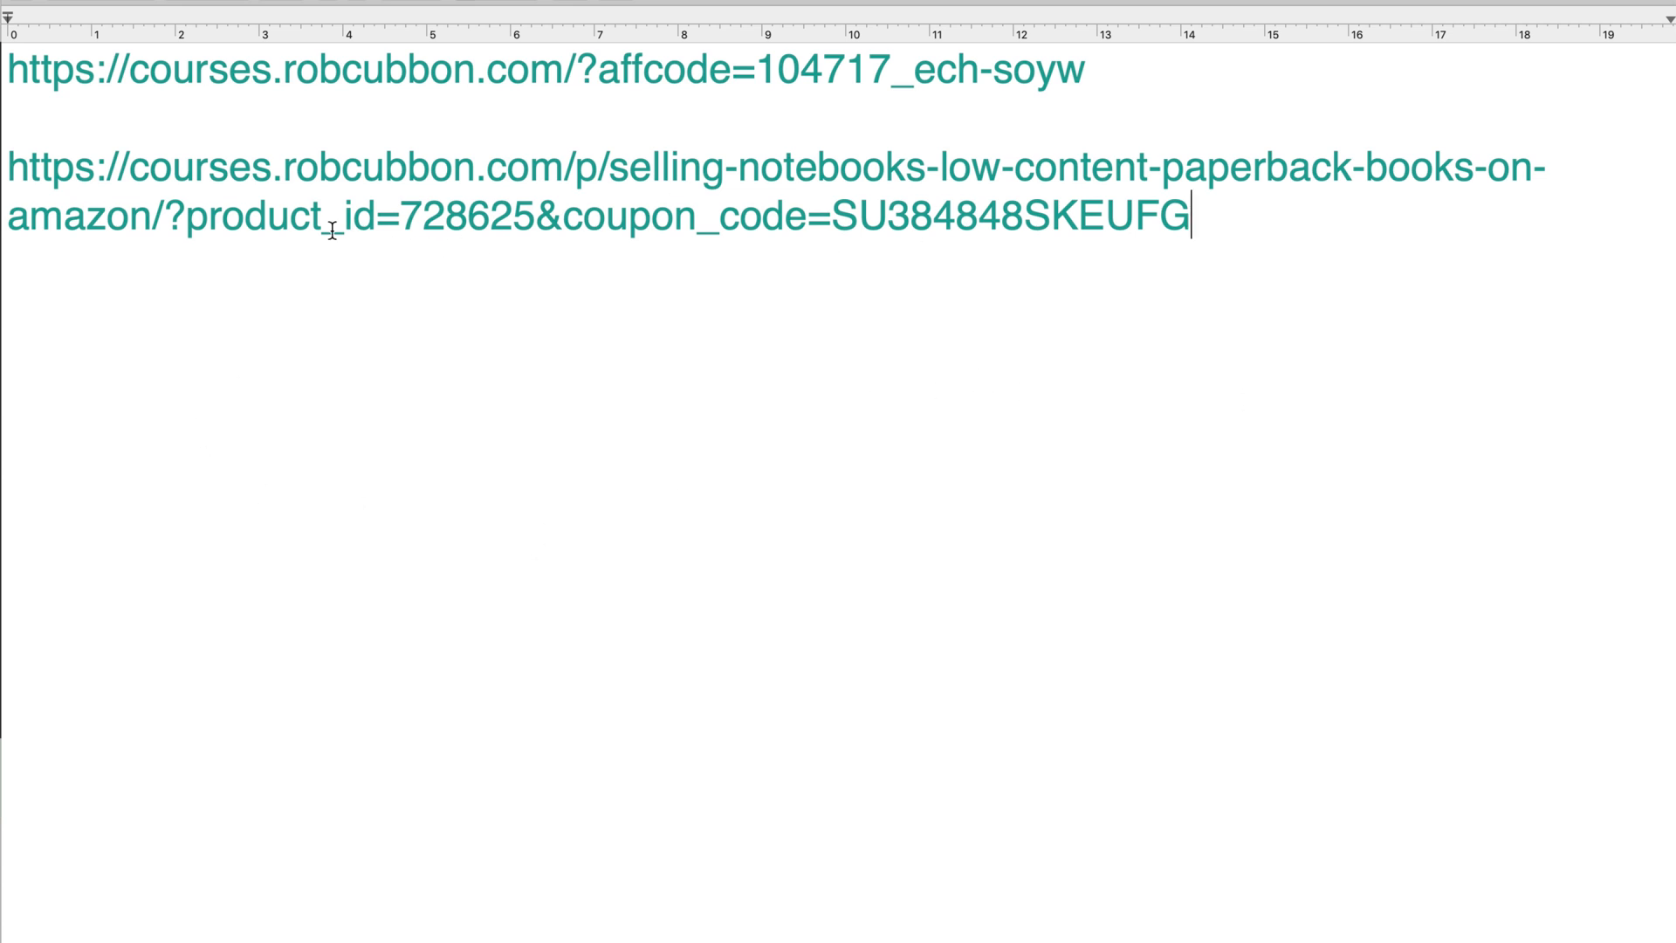
Step: Trim the pasted coupon link to end at coupon_code and mark the insertion point after the ampersand
left_click_drag(191, 214, 674, 215)
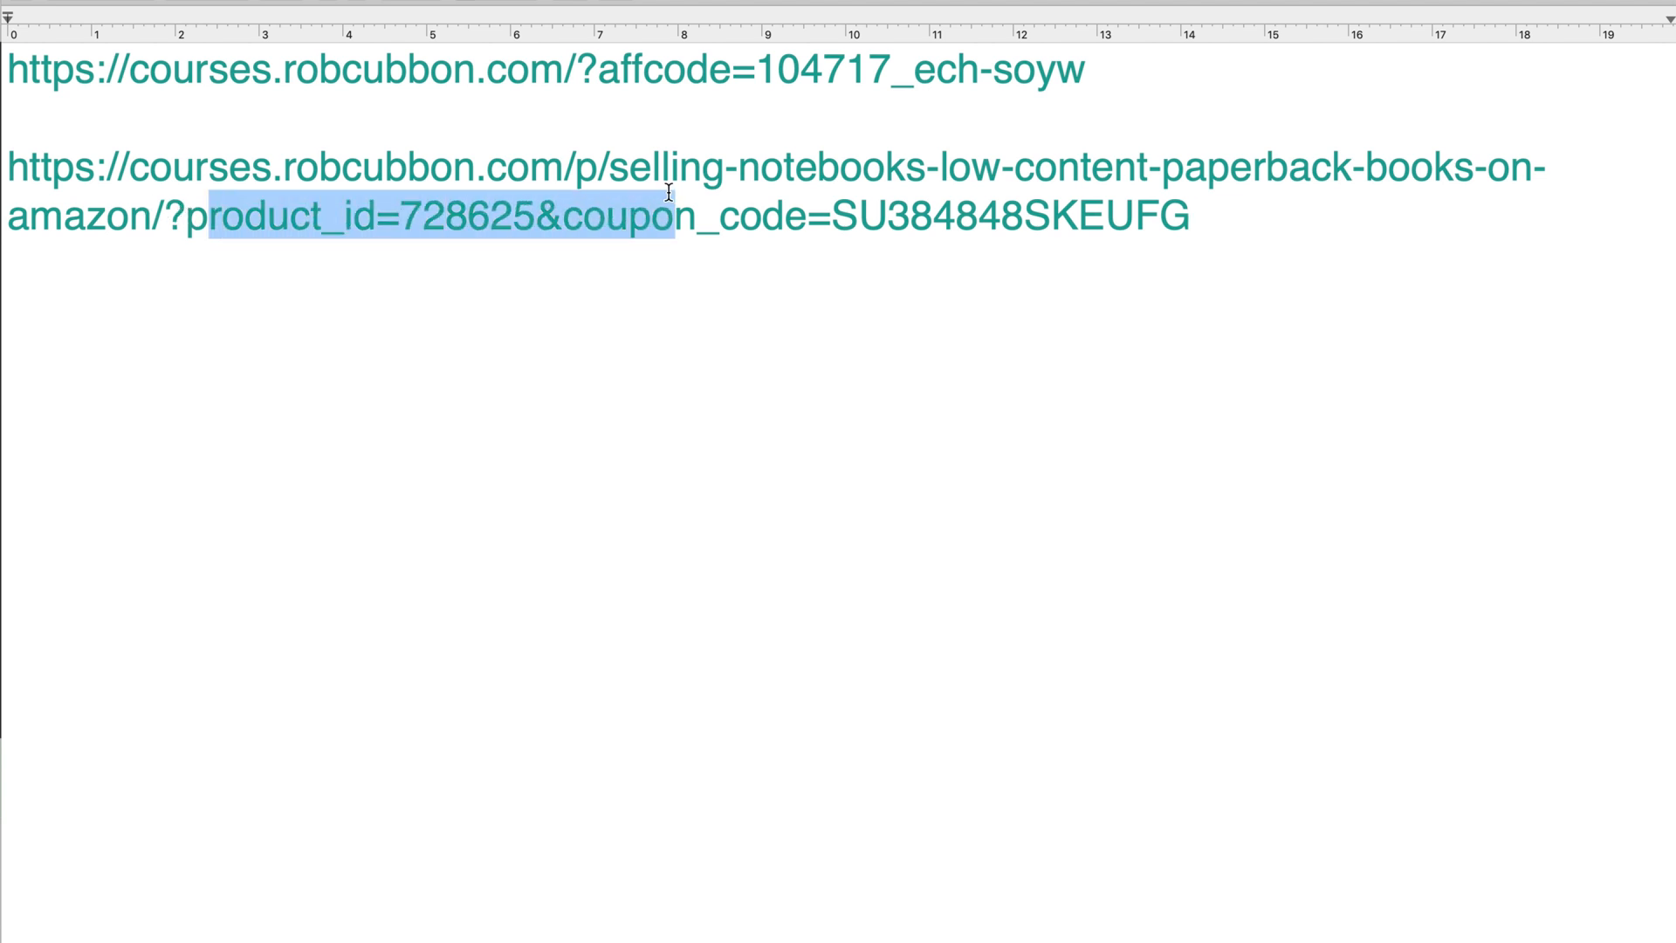
left_click_drag(668, 213, 566, 213)
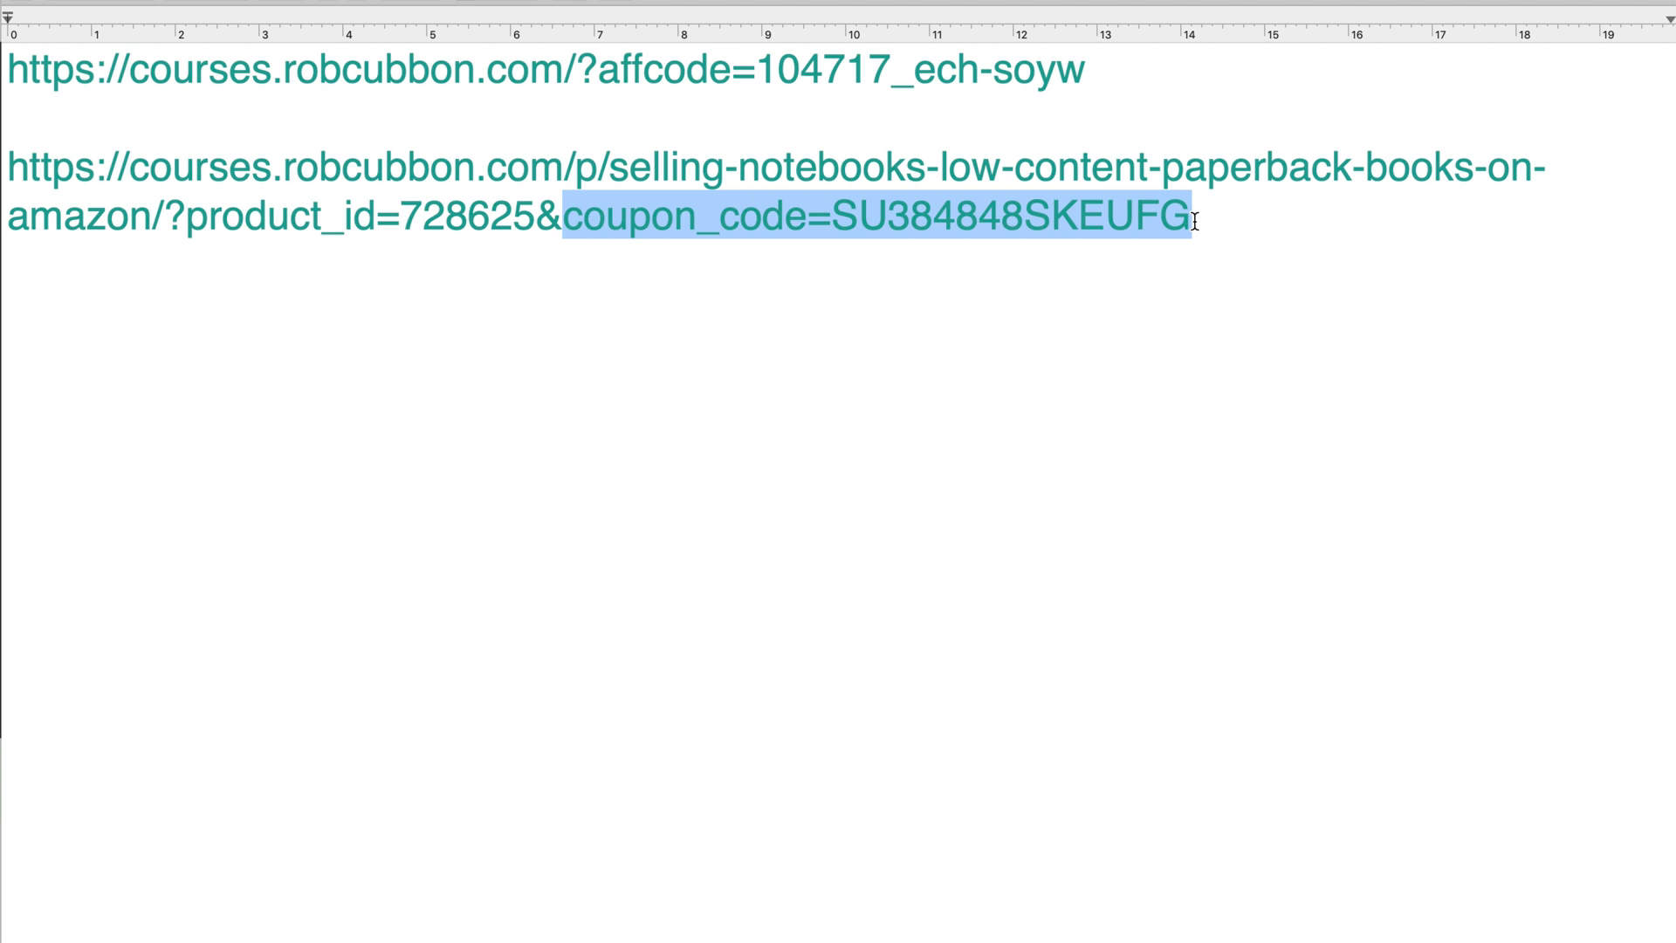
left_click(555, 215)
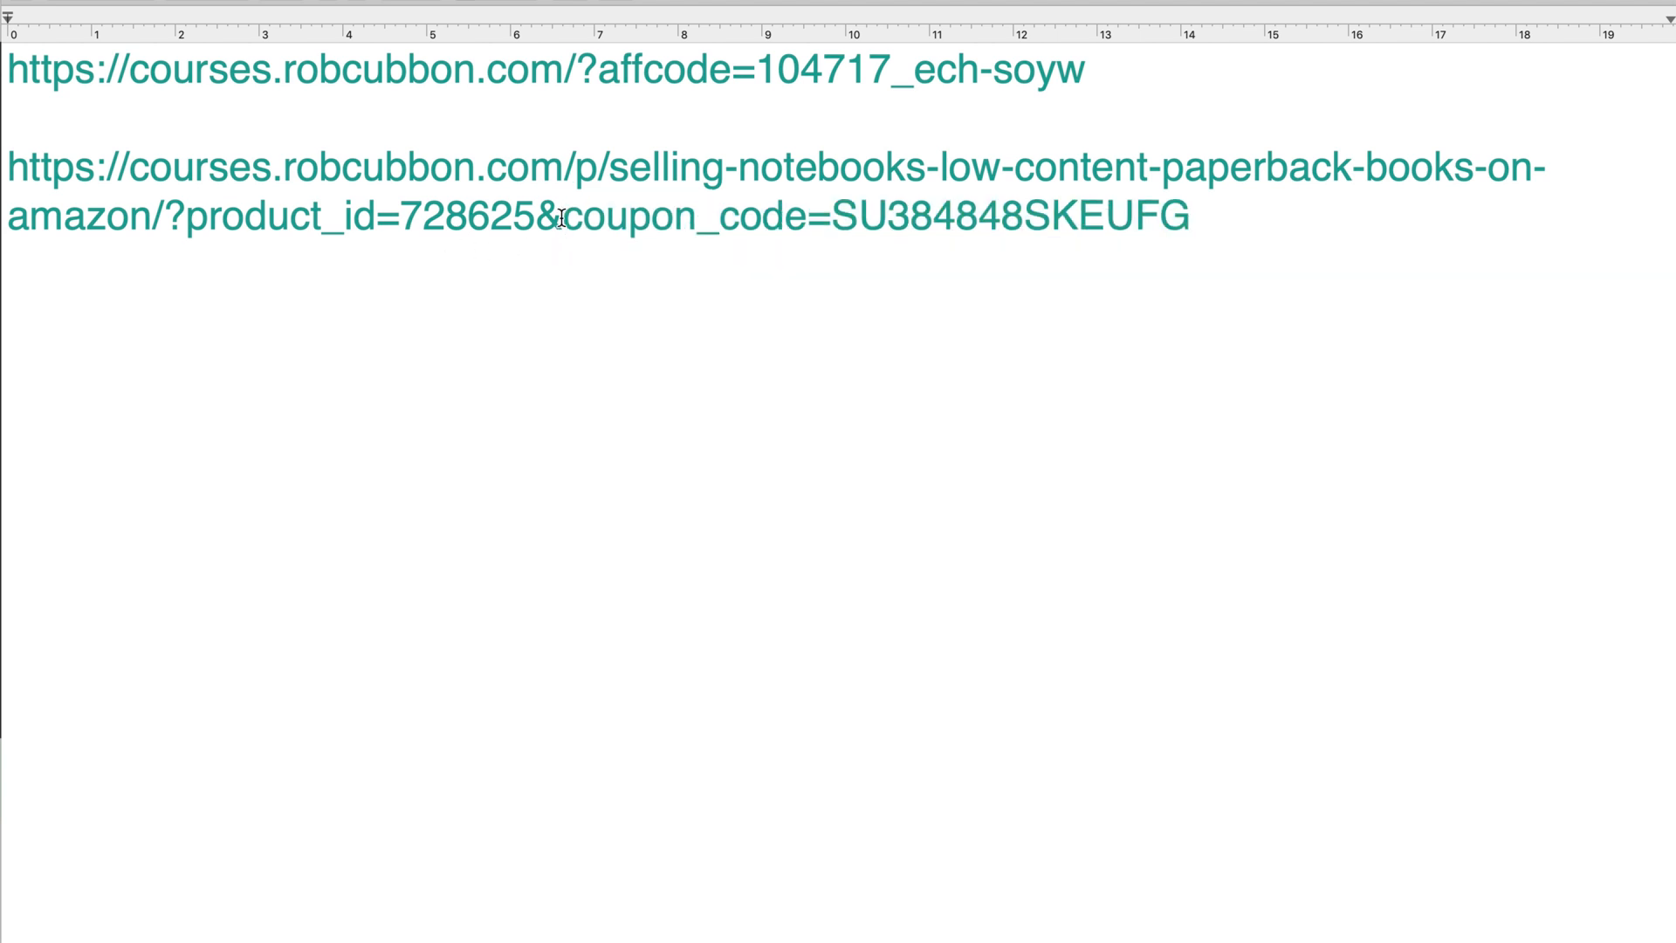
left_click(561, 217)
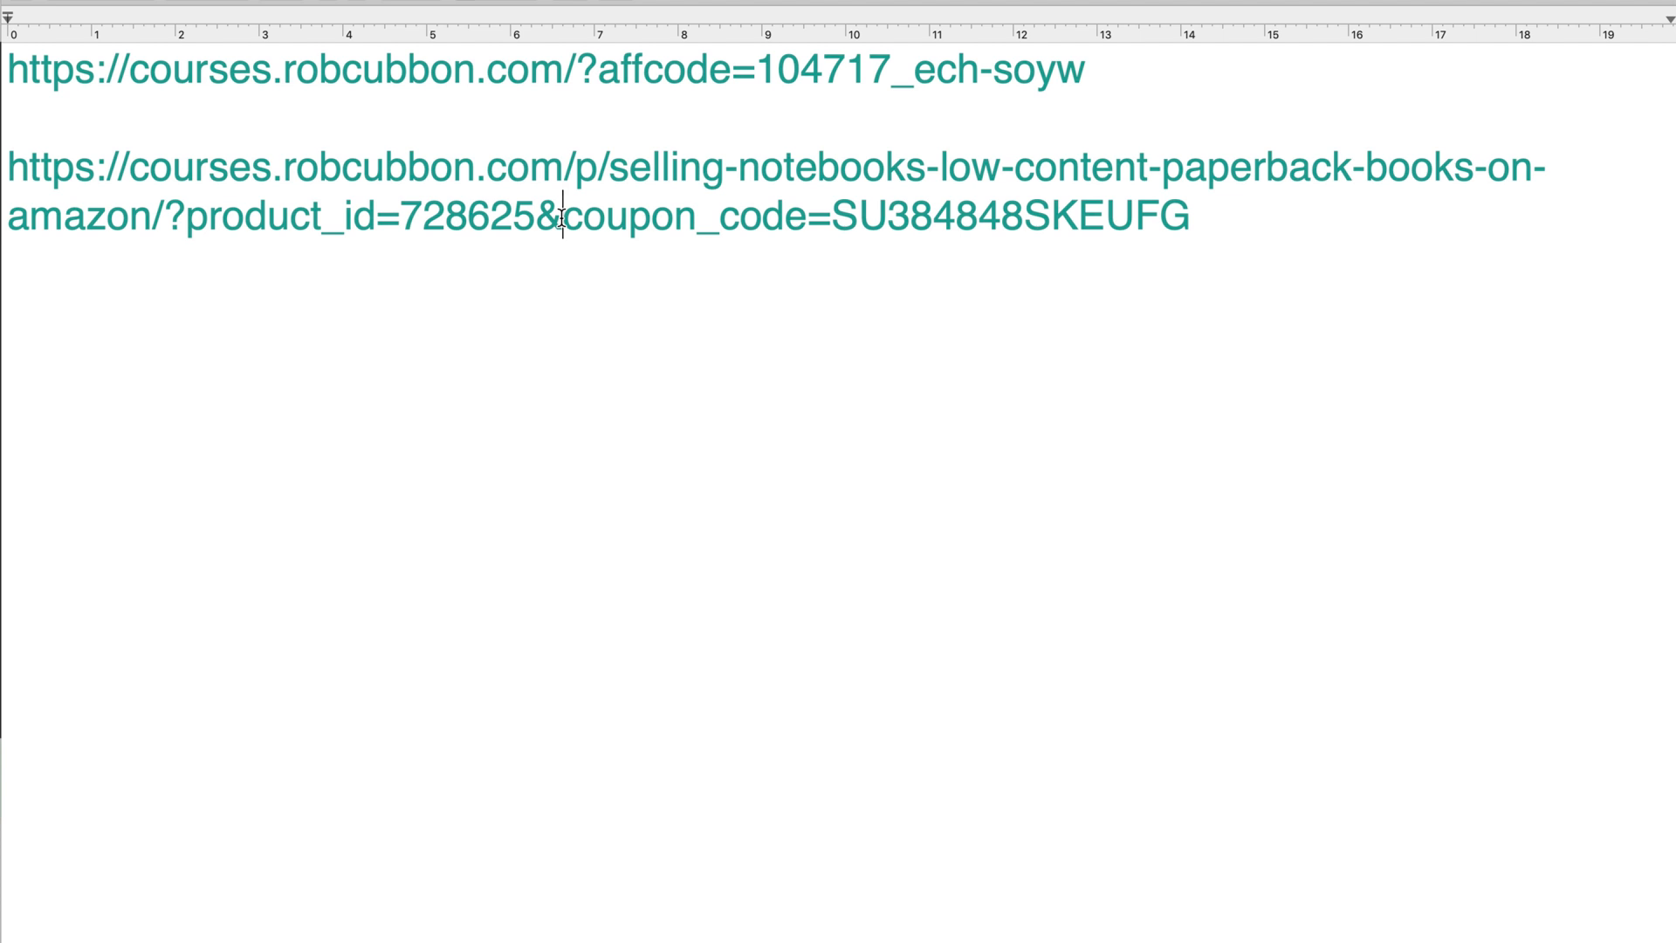
left_click_drag(560, 213, 1079, 95)
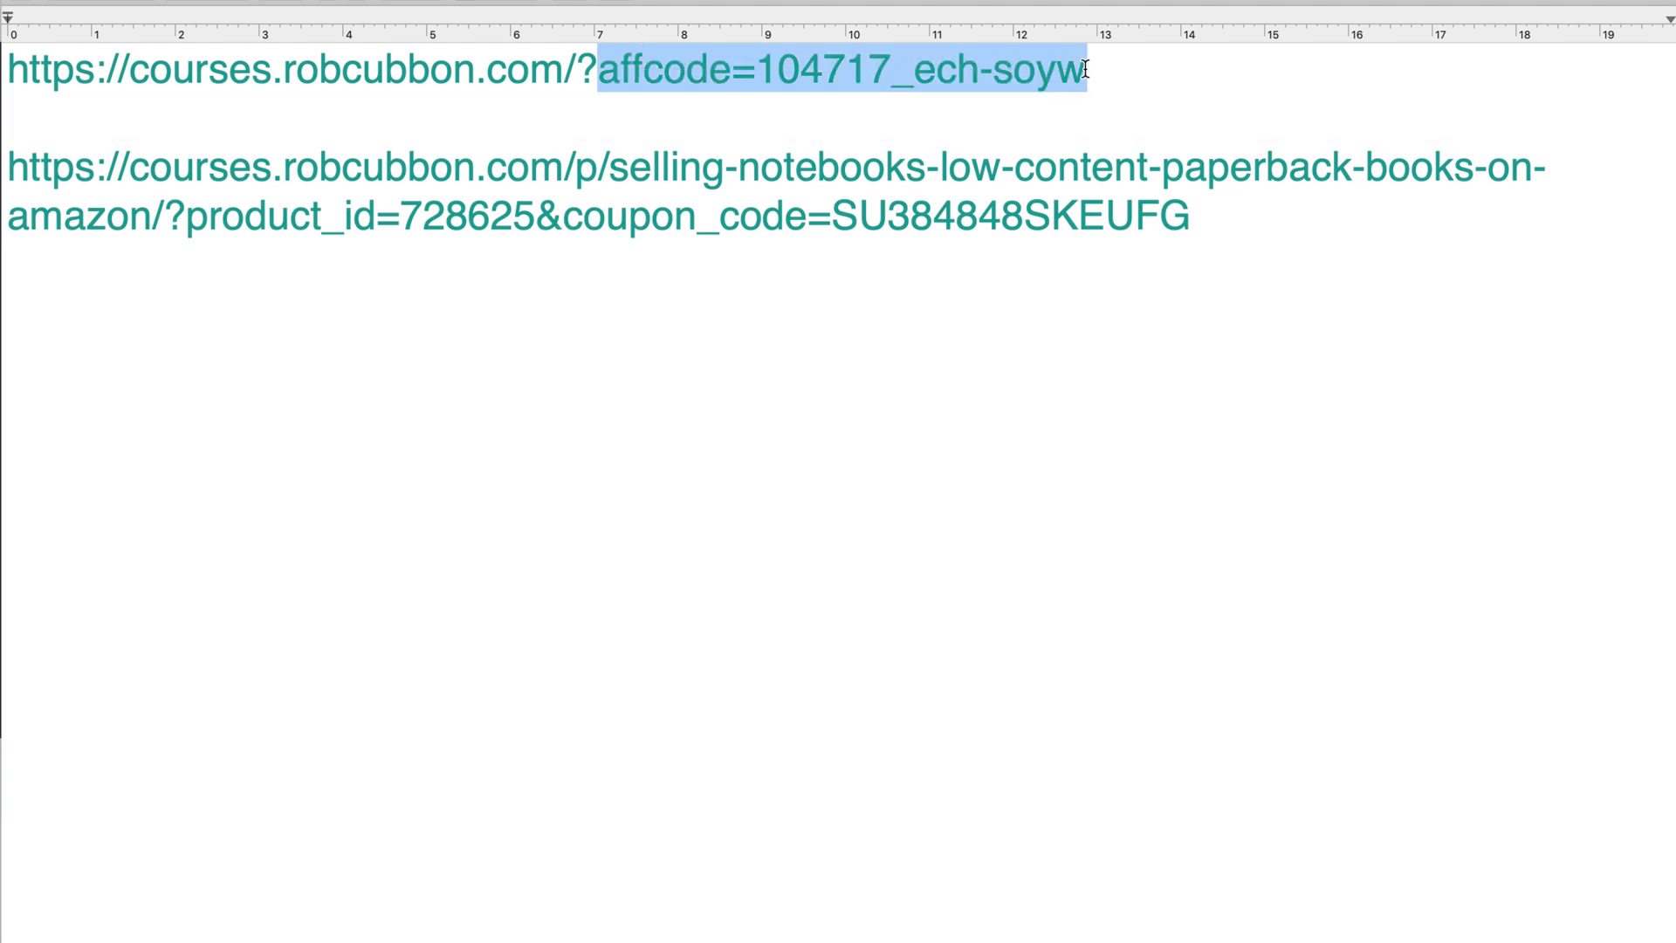
left_click(558, 215)
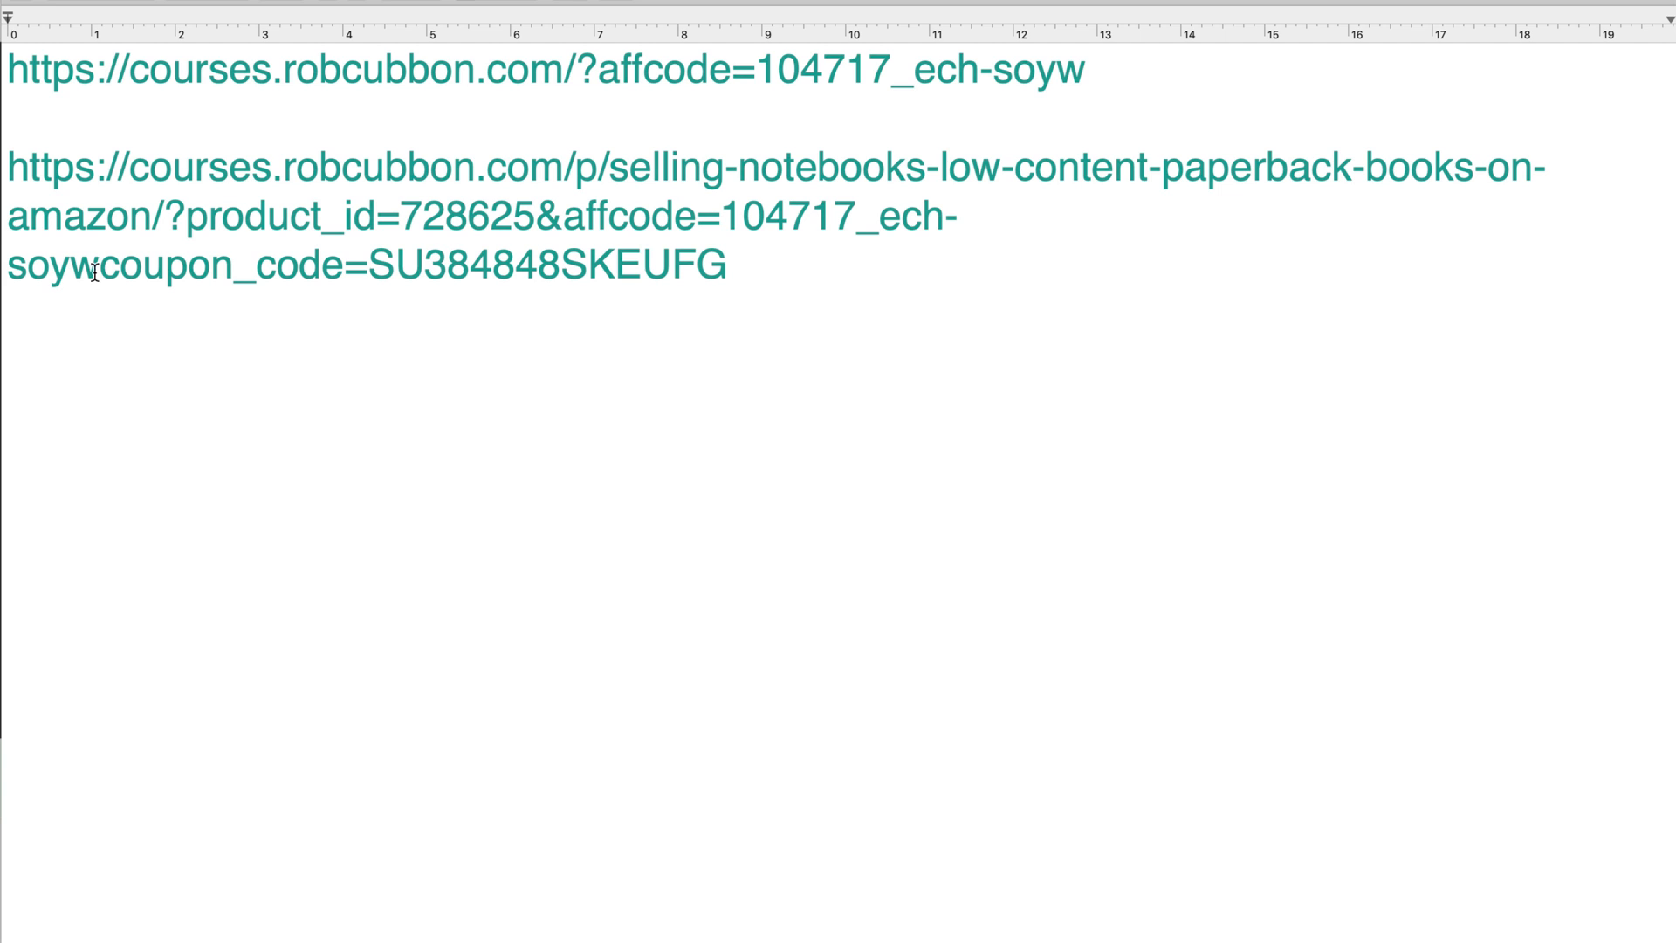
type("&")
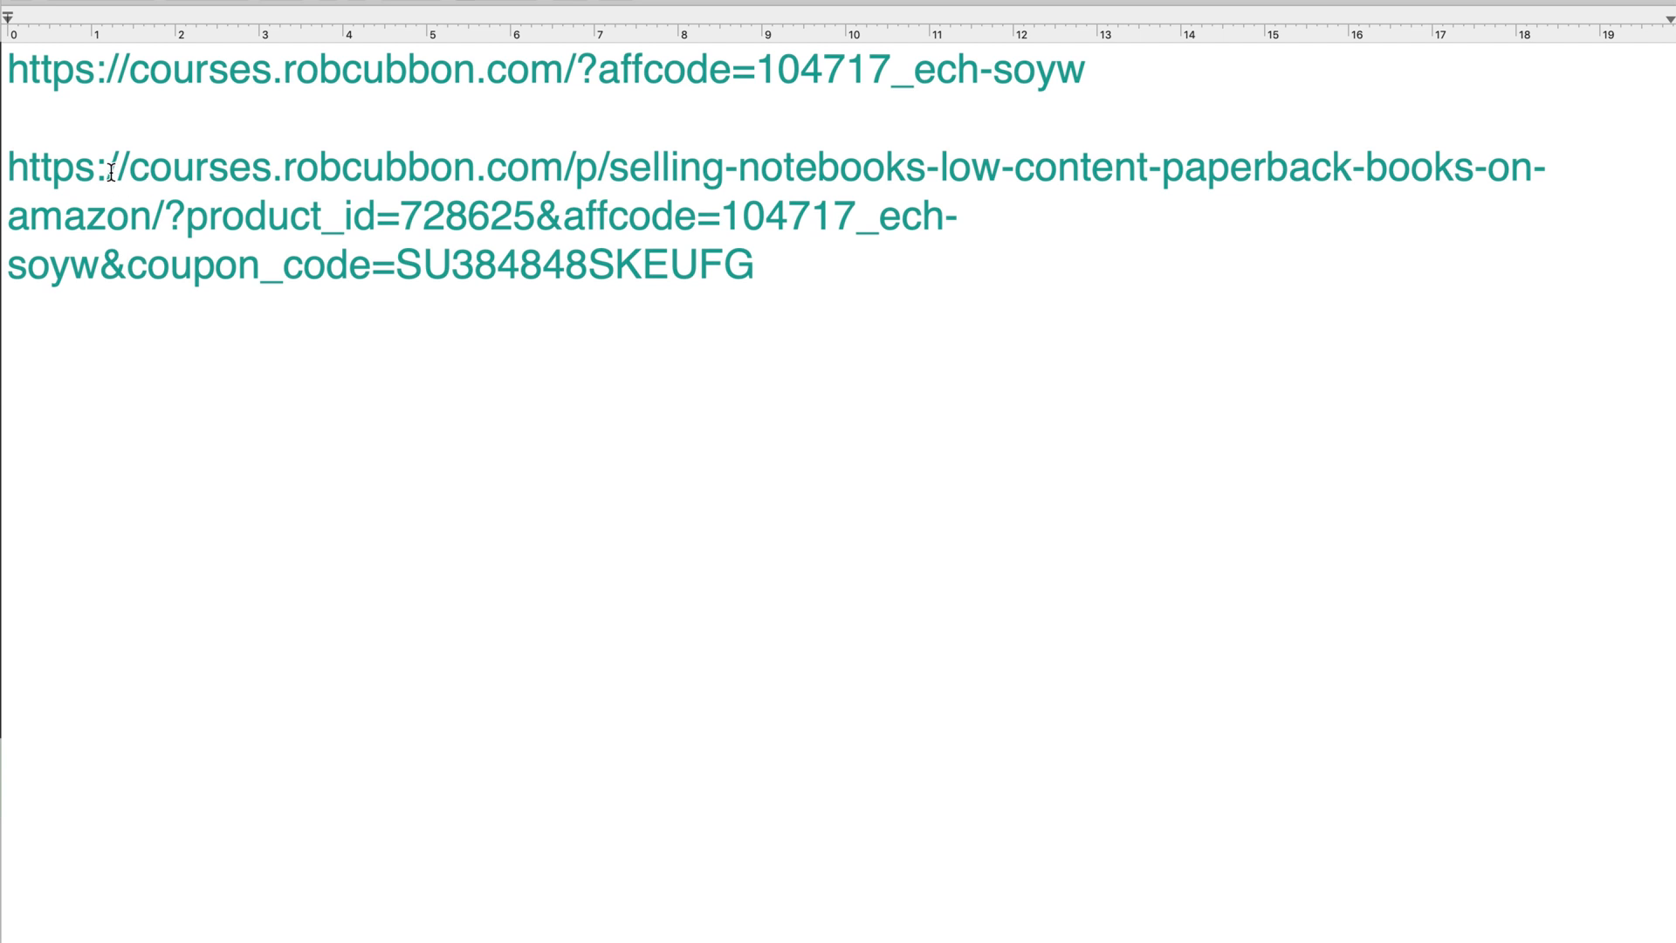
left_click_drag(11, 168, 753, 267)
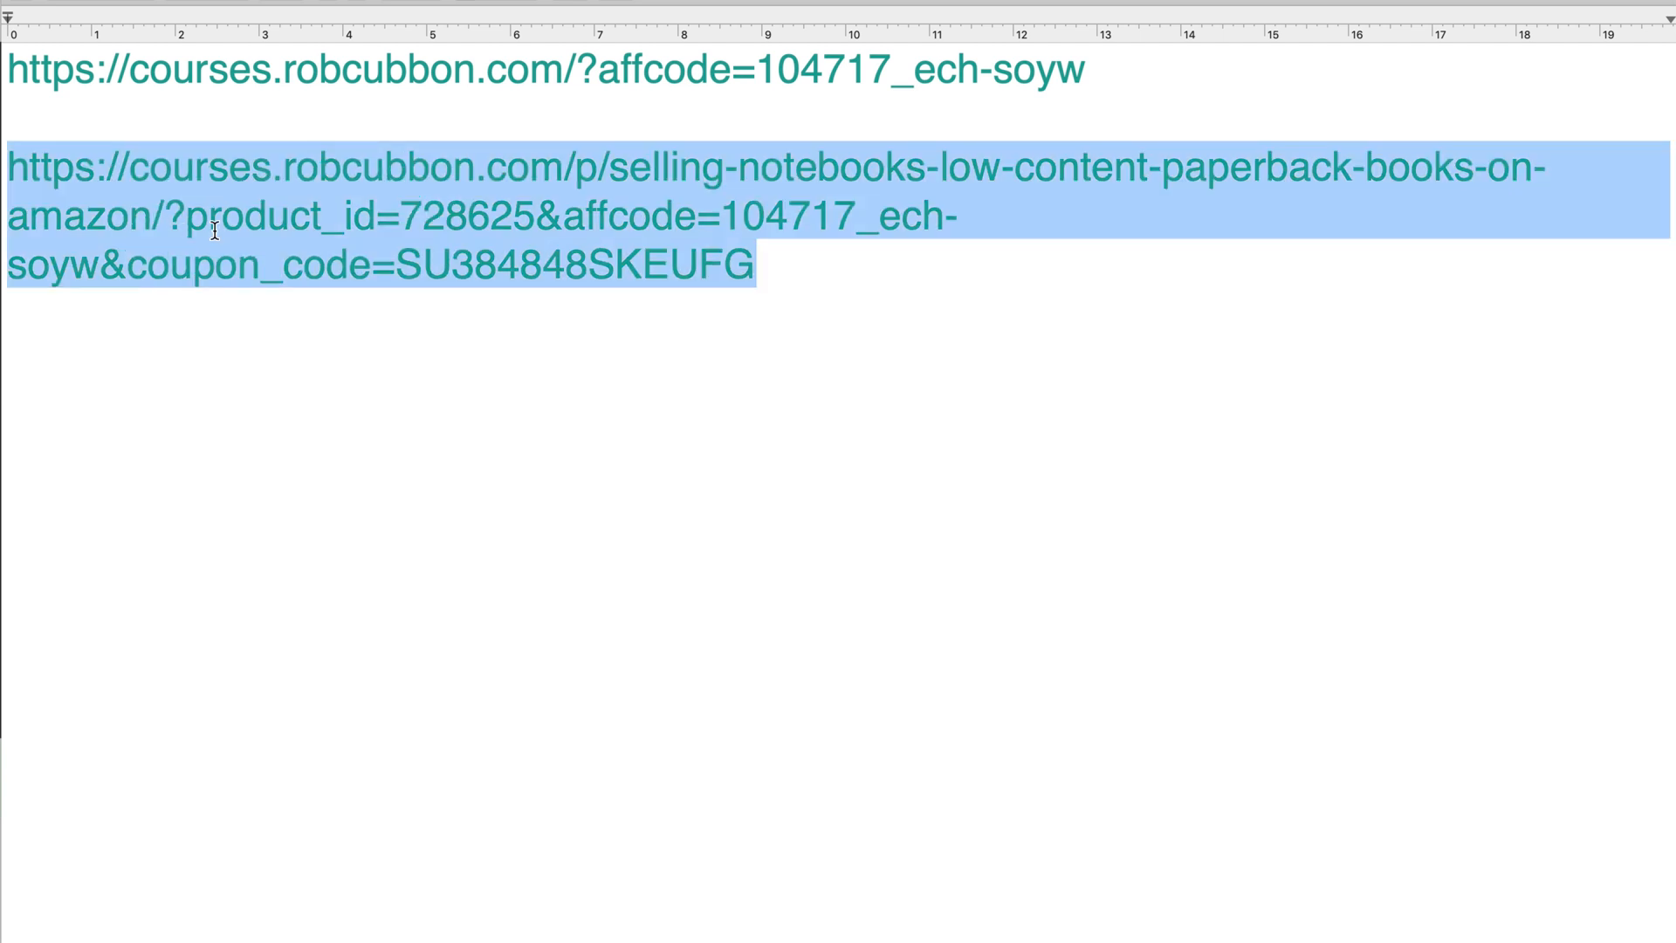
mouse_move(589, 461)
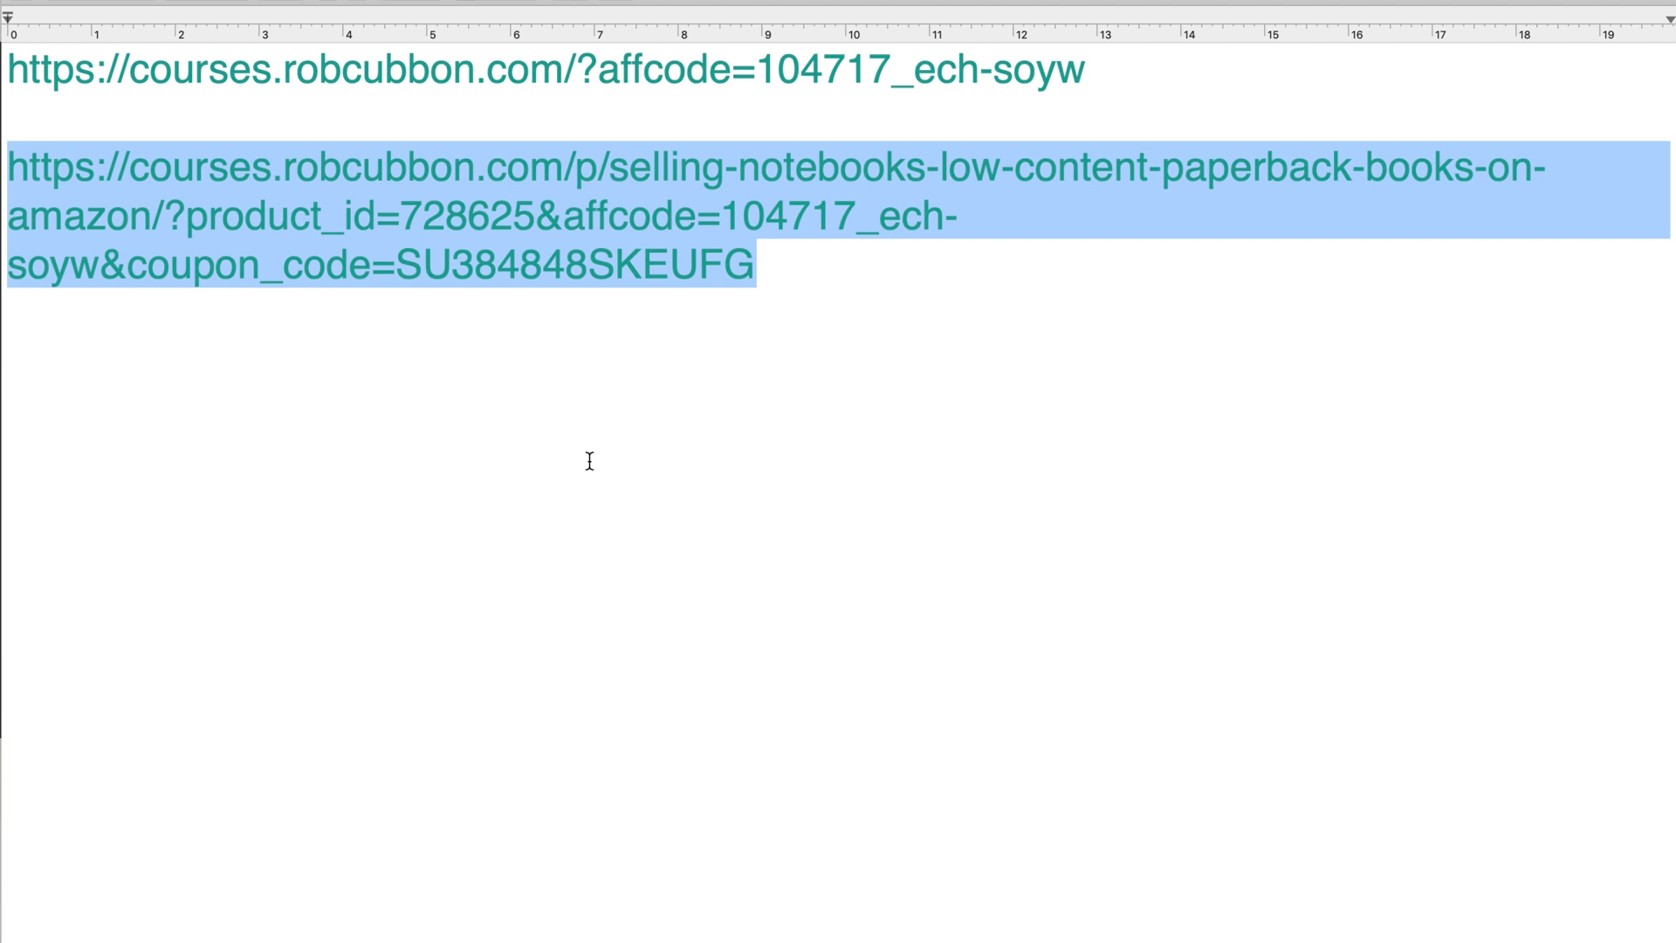
Step: Point out the affcode and coupon_code parameters, then add 'Enter your PayPal email address here:' with the admin/payouts URL
left_click(750, 265)
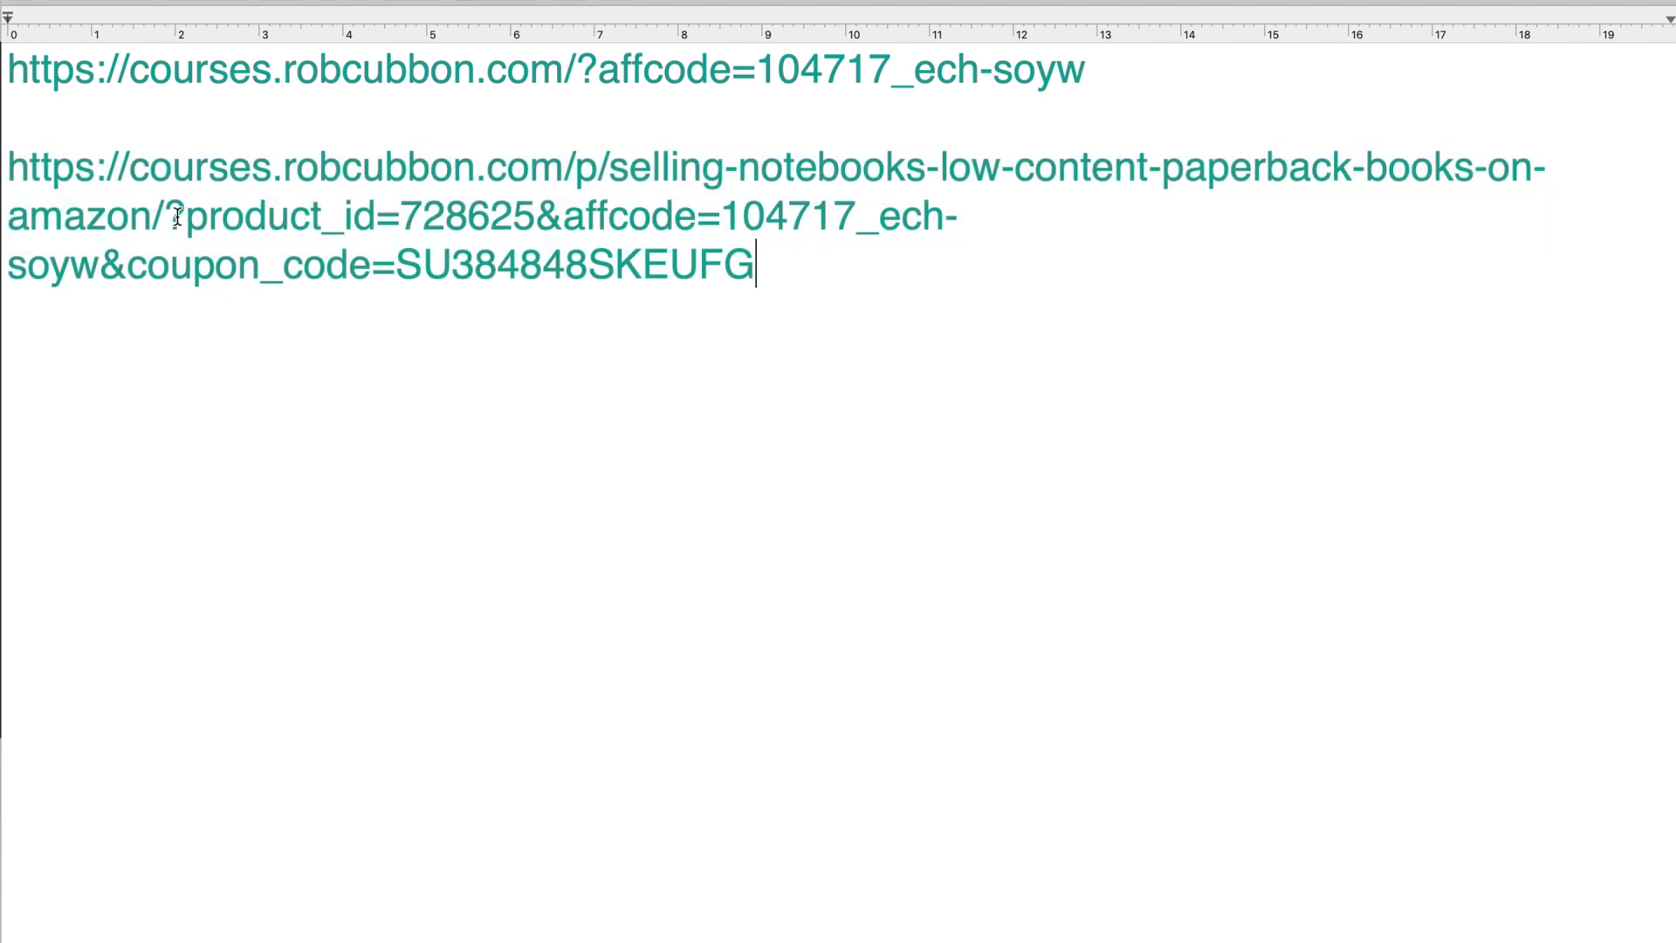
left_click_drag(11, 168, 155, 217)
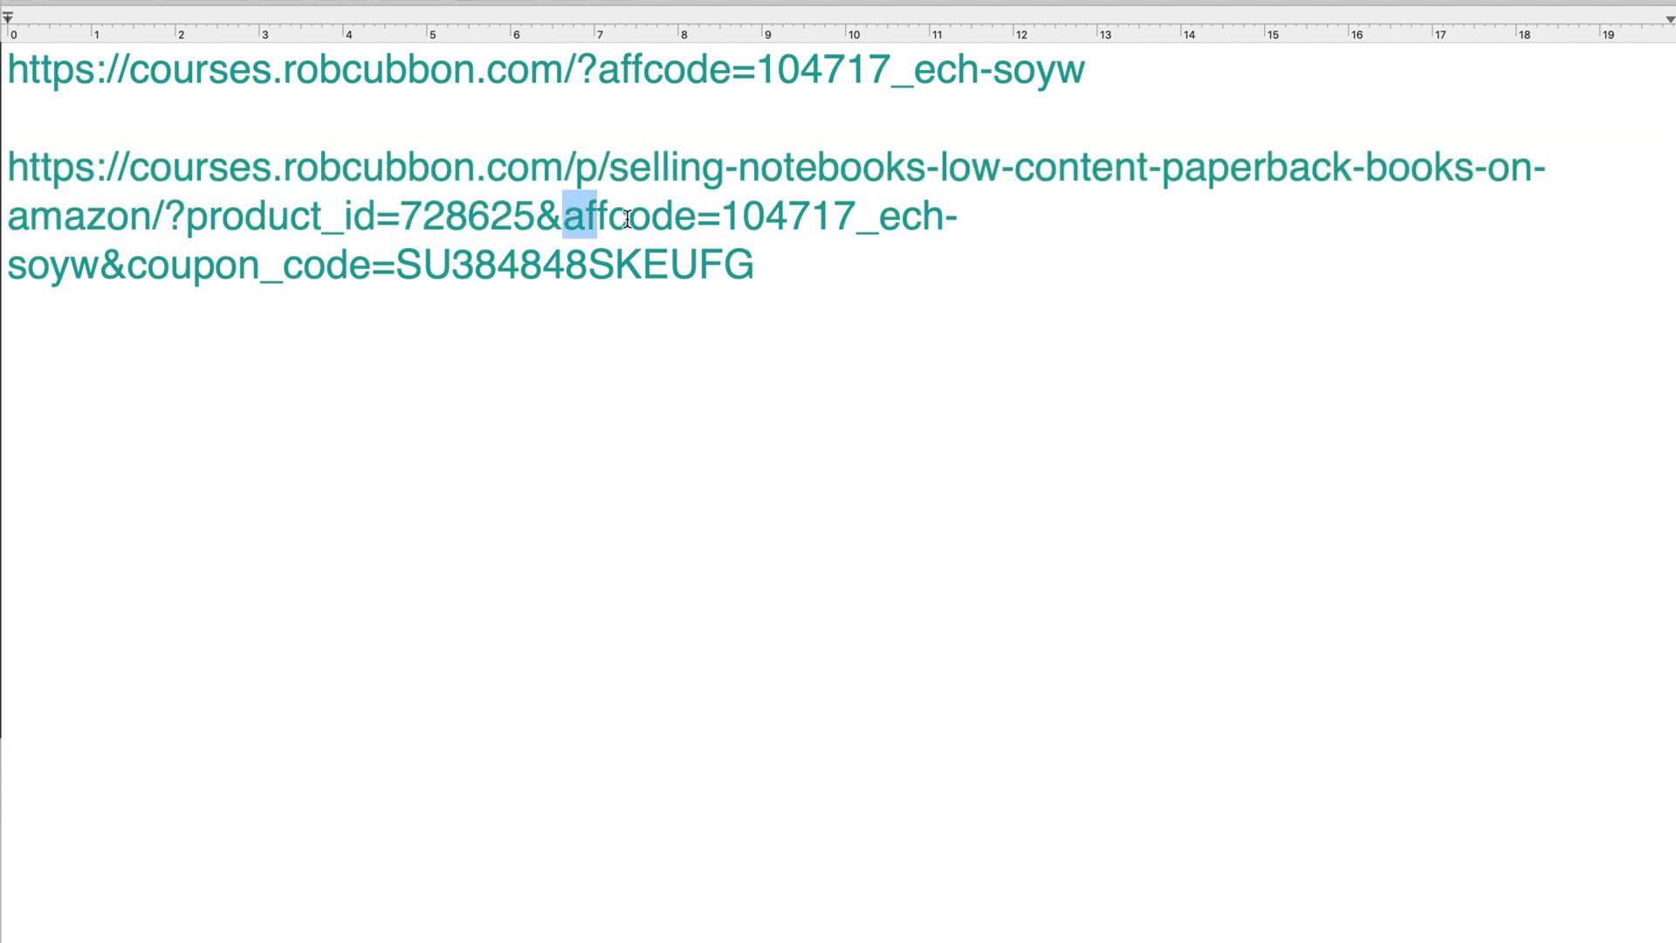
left_click_drag(573, 216, 94, 266)
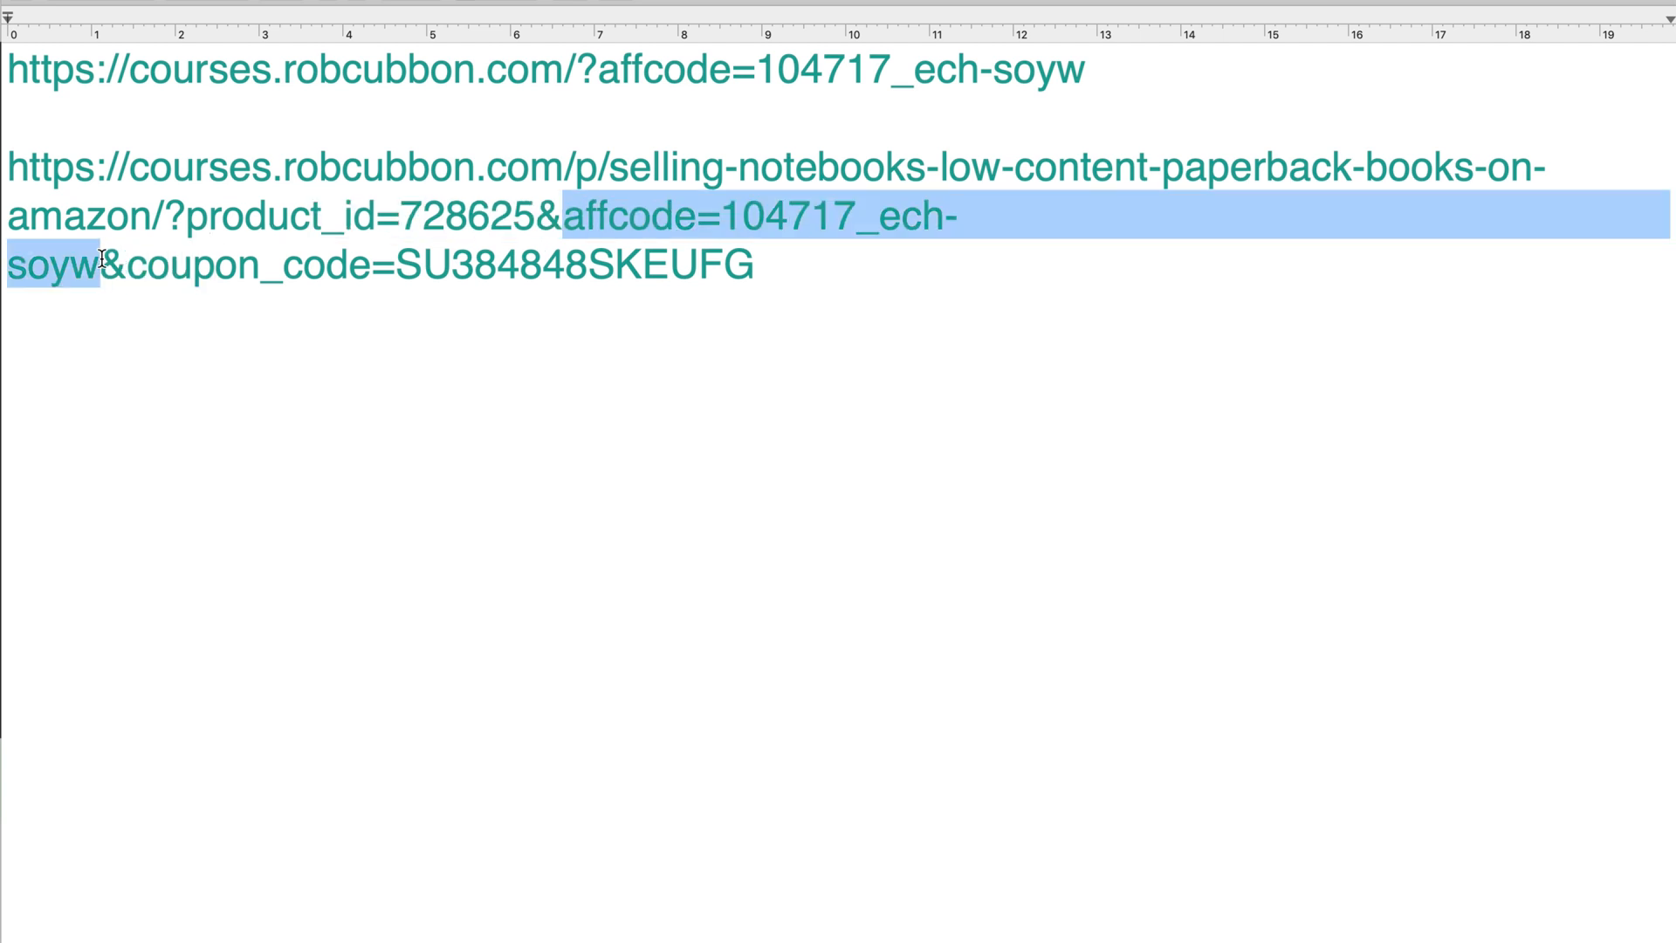
left_click(128, 265)
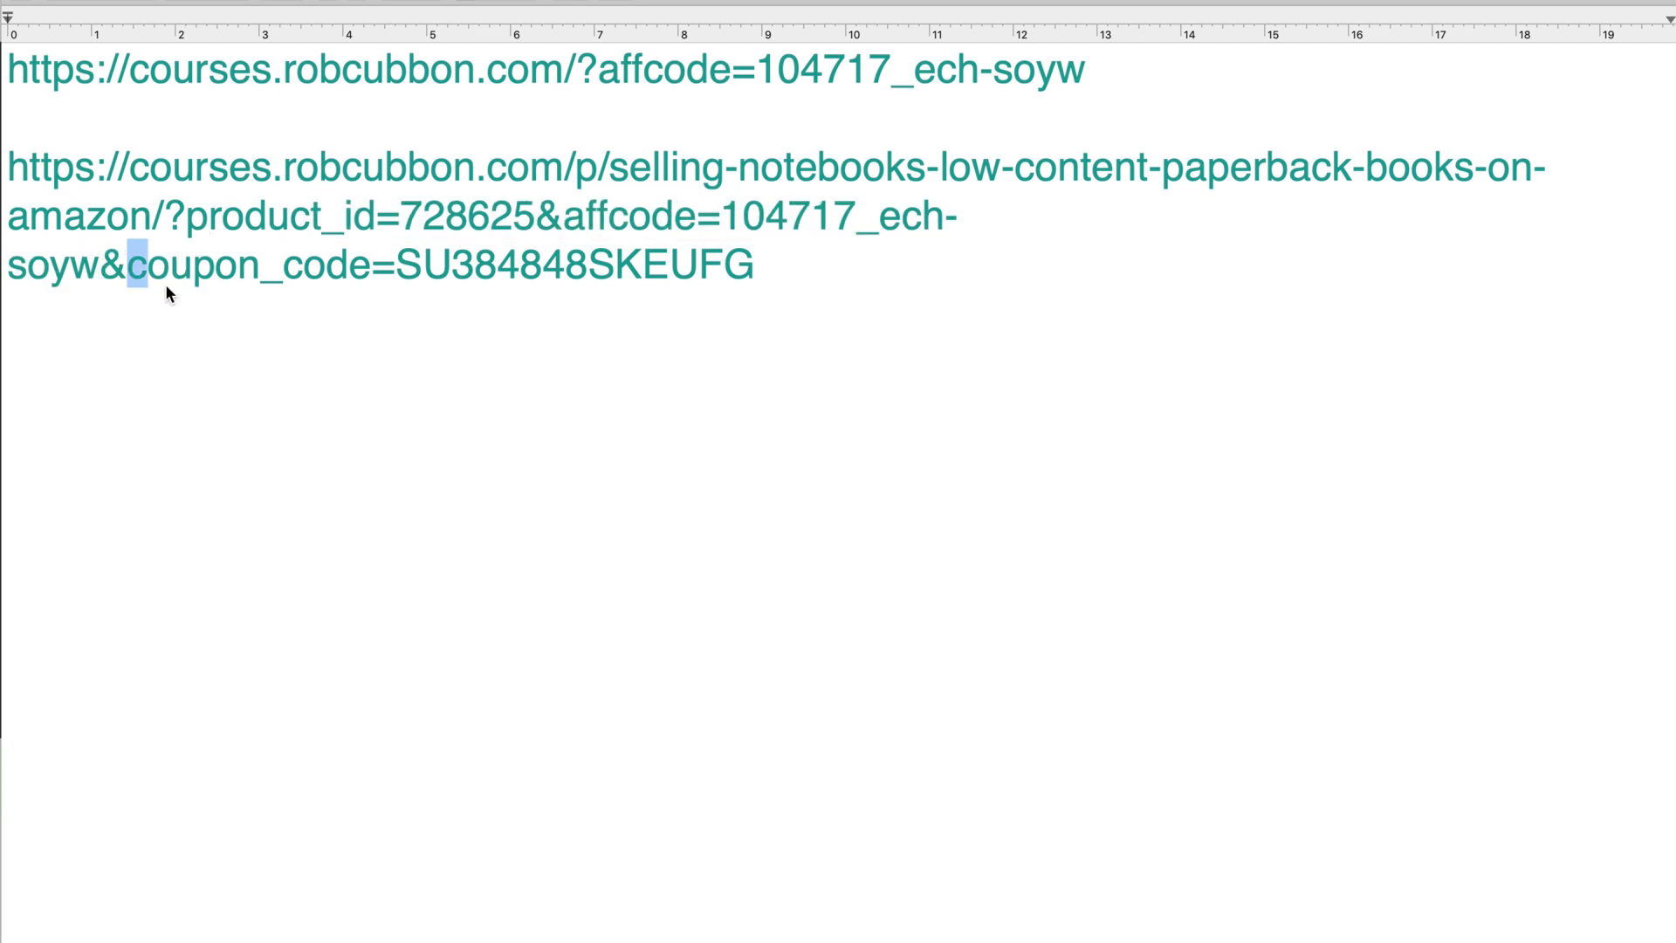
type("Enter your PayPal email address here: https://courses.robcubbon.com/admin/payouts")
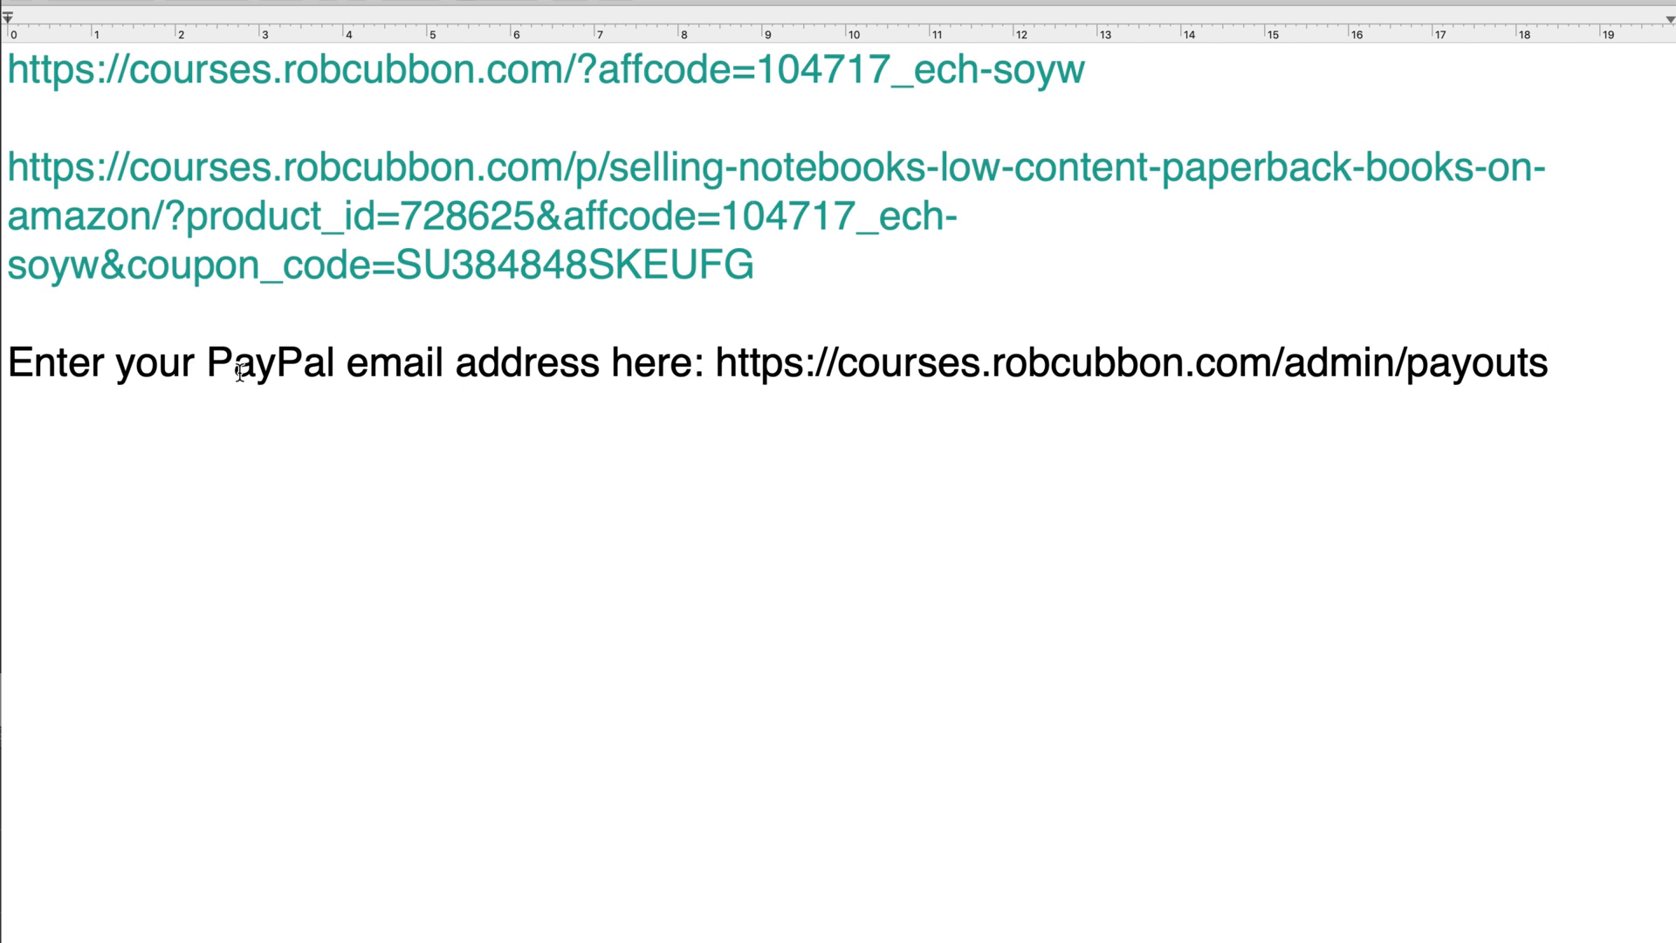
Step: Highlight the words 'PayPal email address' in the note for emphasis
left_click_drag(206, 363, 601, 363)
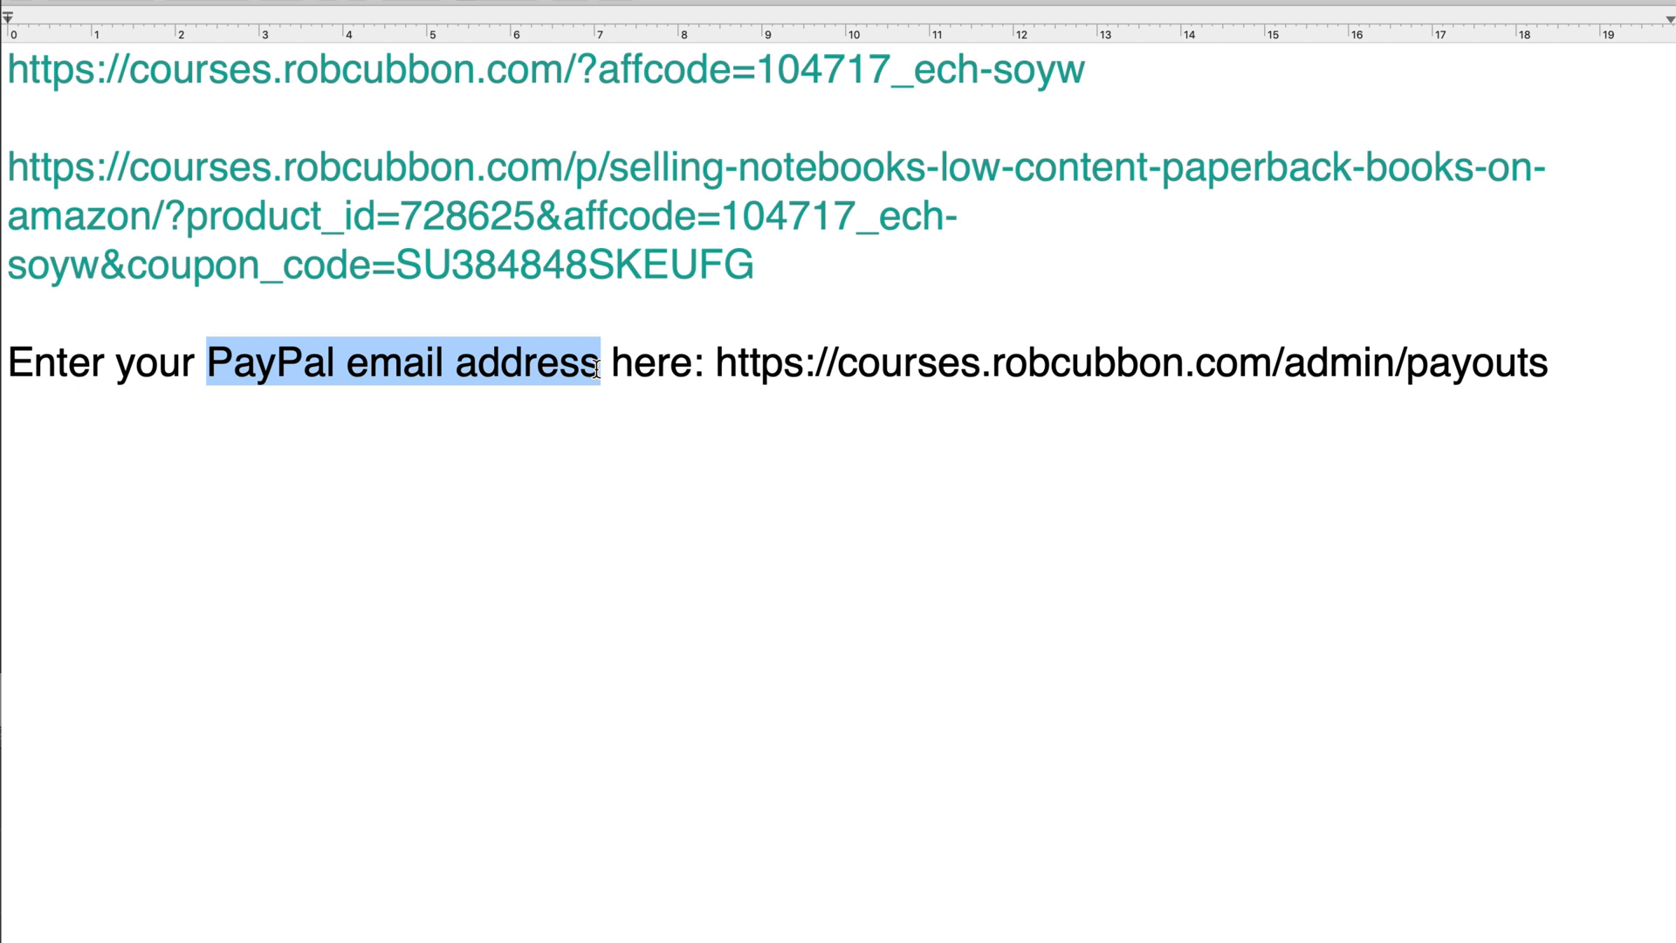